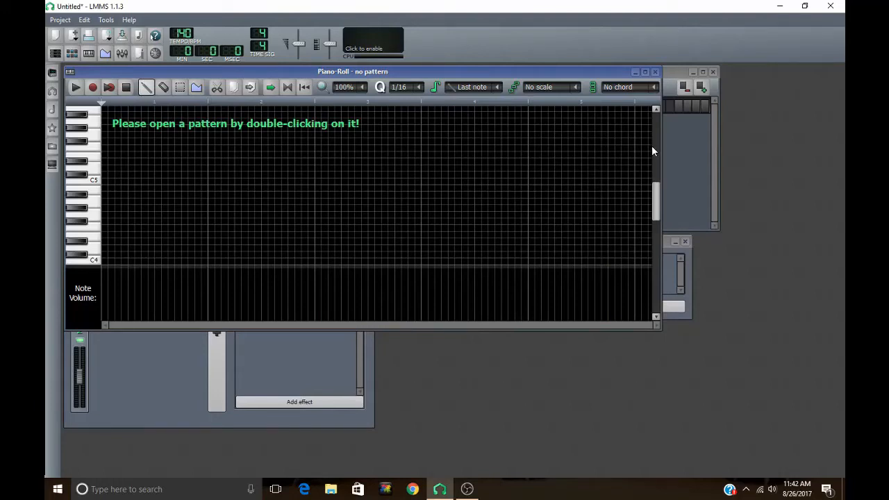
{"action": "mouse_move", "coordinate": [350, 95]}
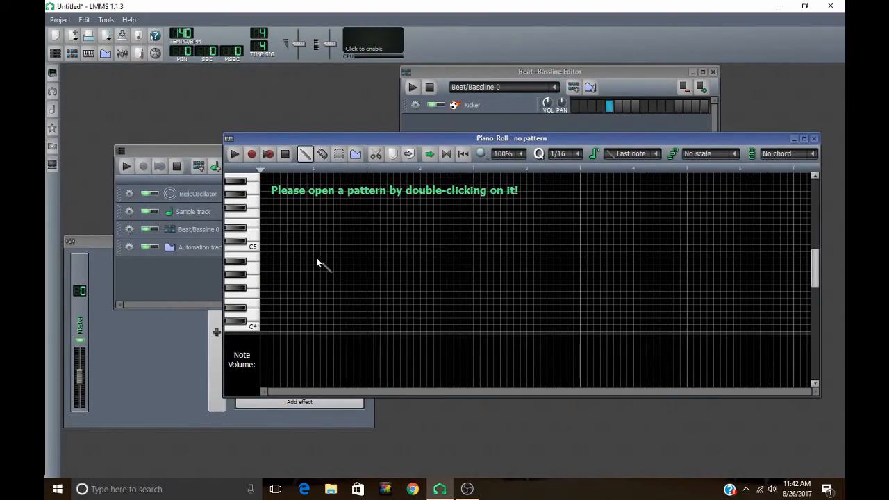
{"action": "mouse_move", "coordinate": [283, 253]}
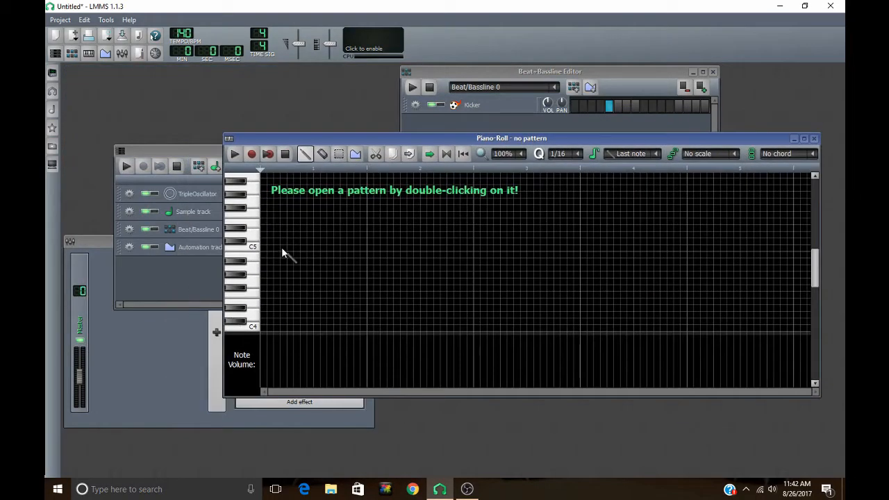
{"action": "mouse_move", "coordinate": [290, 267]}
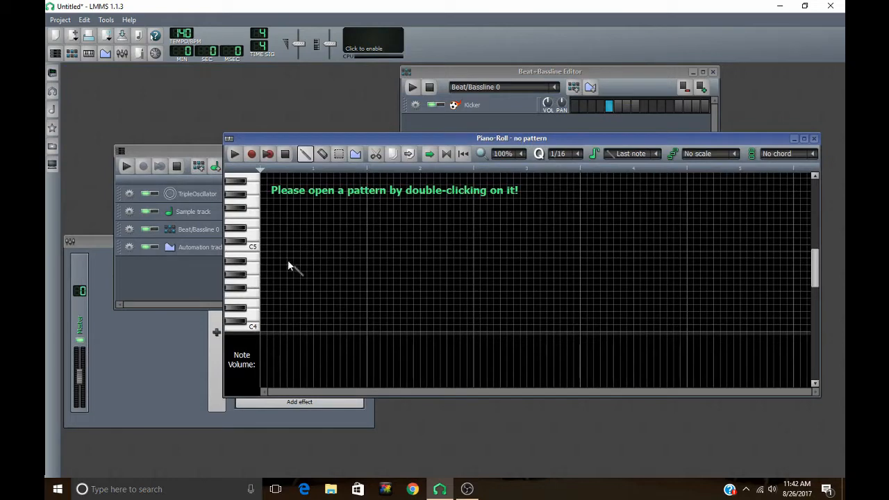
{"action": "mouse_move", "coordinate": [261, 253]}
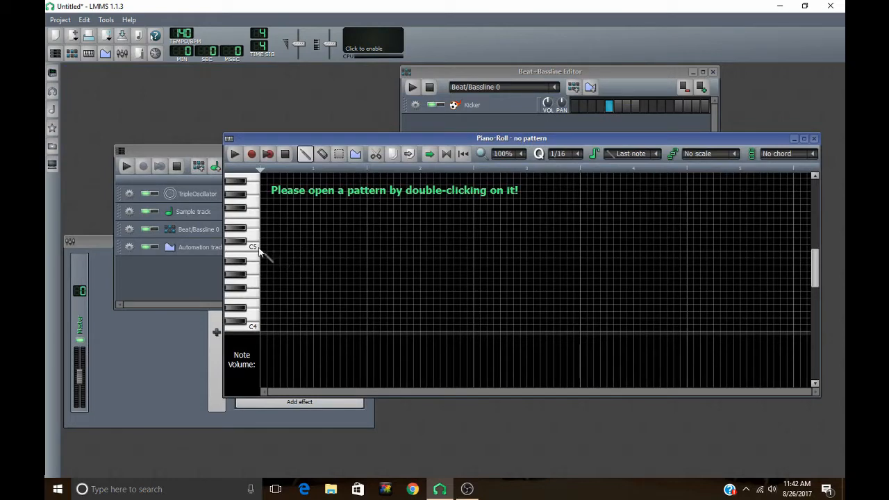
{"action": "mouse_move", "coordinate": [271, 250]}
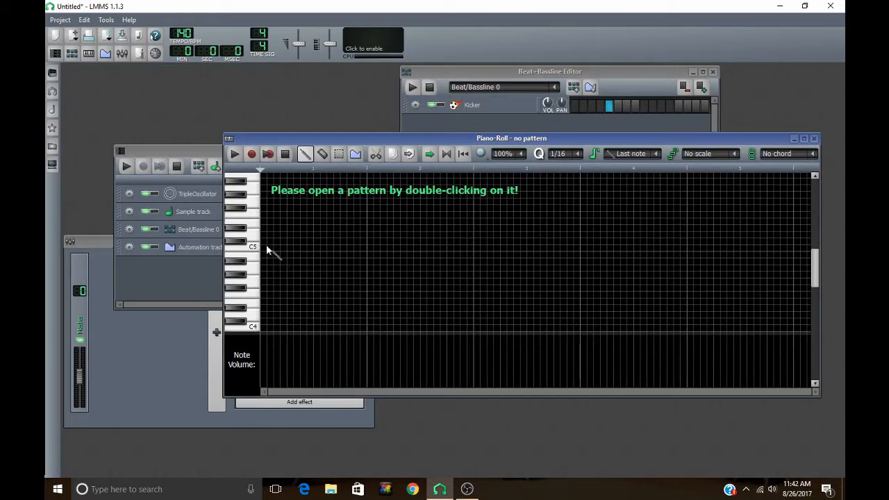
{"action": "mouse_move", "coordinate": [261, 197]}
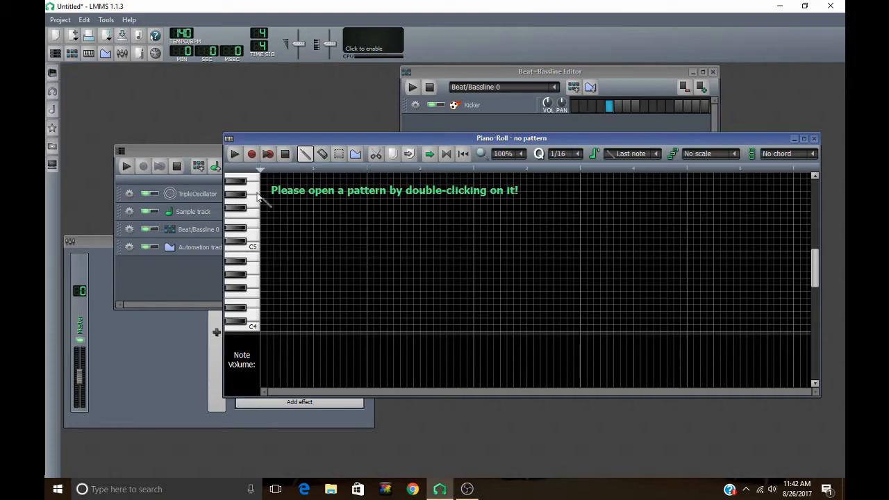
{"action": "mouse_move", "coordinate": [478, 156]}
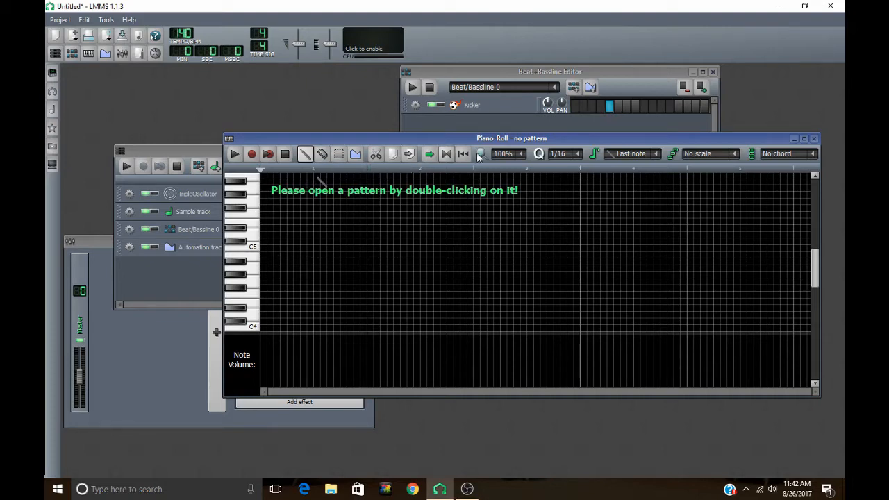
{"action": "mouse_move", "coordinate": [340, 208]}
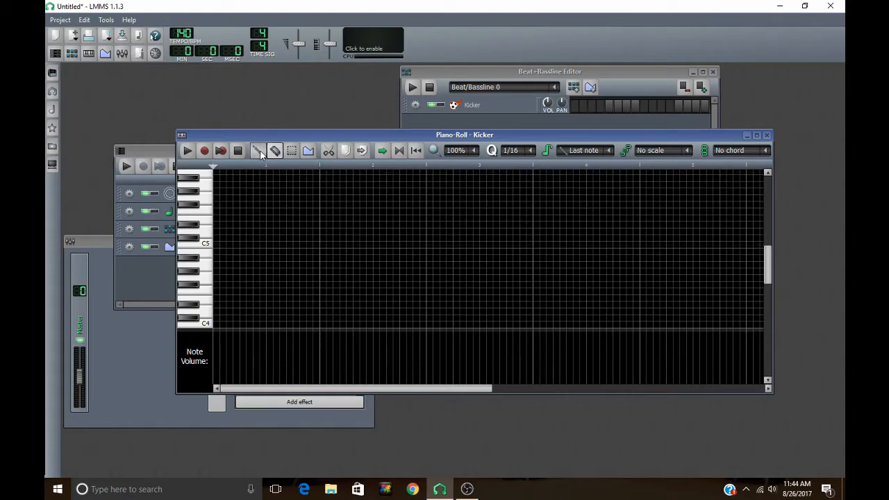
Step: Add short notes to the Kicker pattern, then select and drag them higher up the keyboard
{"action": "left_click", "coordinate": [222, 270]}
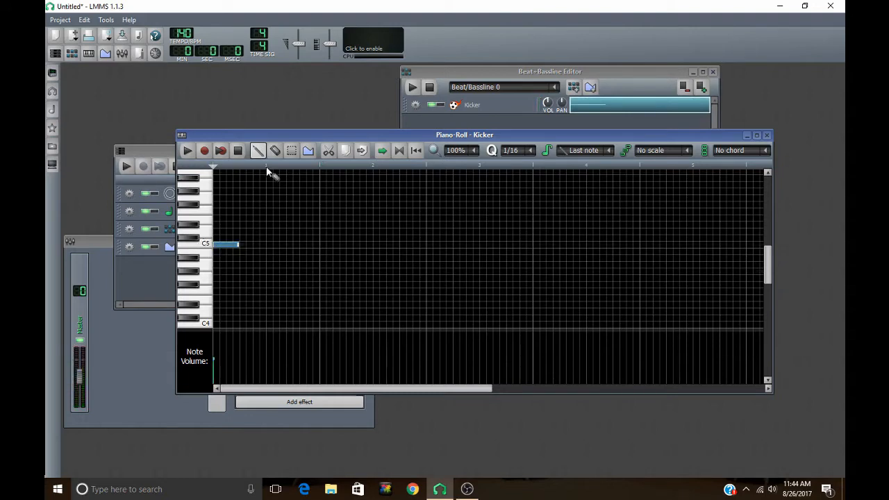
{"action": "left_click", "coordinate": [275, 150]}
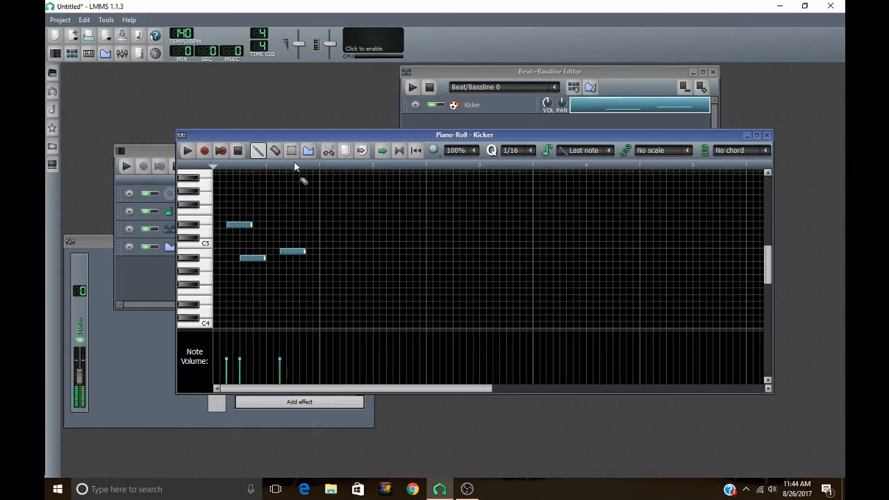
{"action": "left_click", "coordinate": [292, 150]}
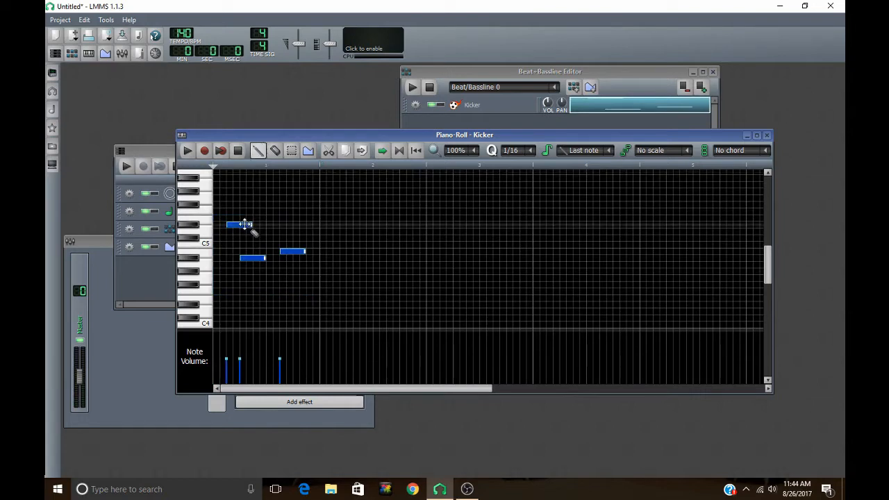
{"action": "left_click_drag", "start_coordinate": [243, 225], "coordinate": [239, 200]}
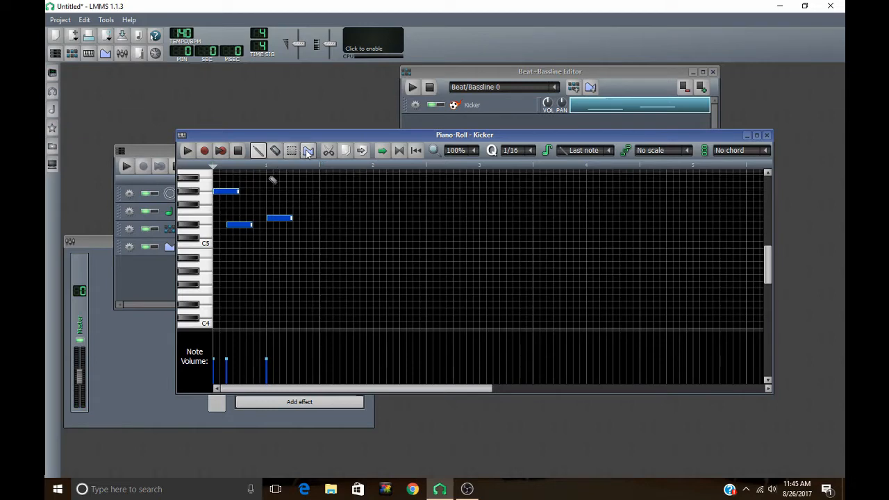
{"action": "mouse_move", "coordinate": [308, 150]}
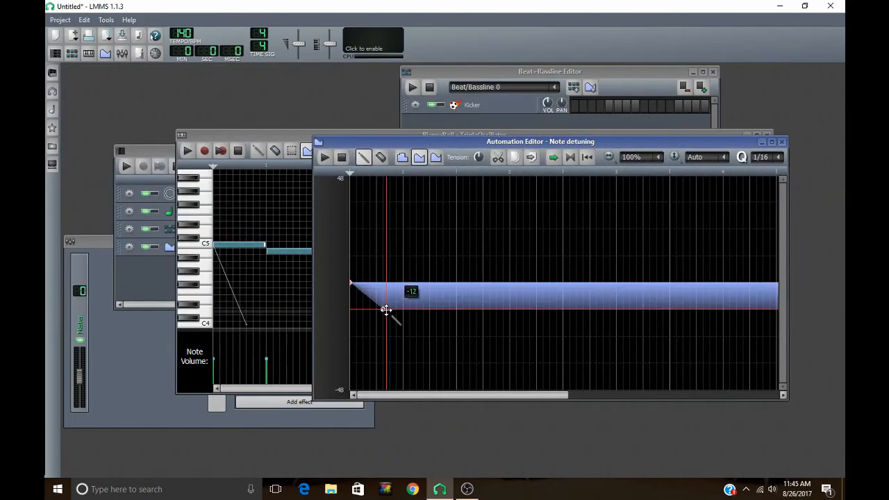
Step: Shape a downward detuning bend on the note in the Automation Editor, then close it
{"action": "left_click_drag", "start_coordinate": [386, 308], "coordinate": [378, 283]}
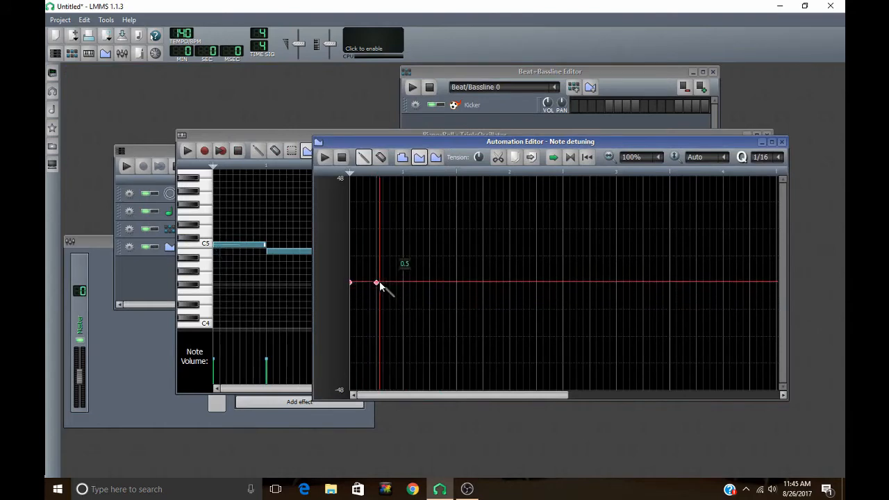
{"action": "left_click_drag", "start_coordinate": [376, 283], "coordinate": [400, 300]}
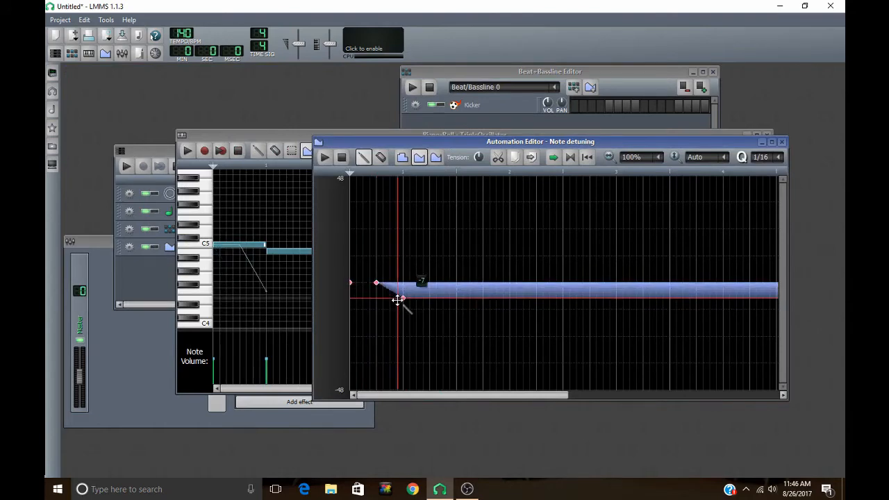
{"action": "left_click_drag", "start_coordinate": [400, 299], "coordinate": [400, 308]}
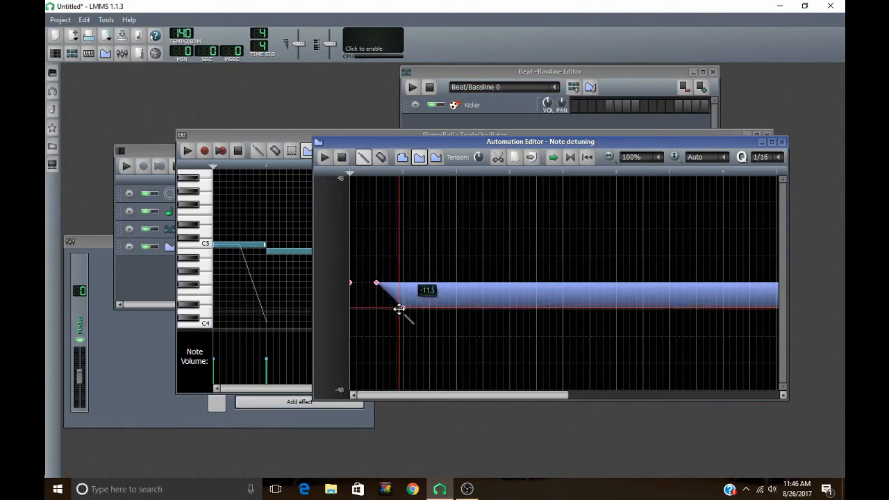
{"action": "left_click_drag", "start_coordinate": [375, 303], "coordinate": [397, 291]}
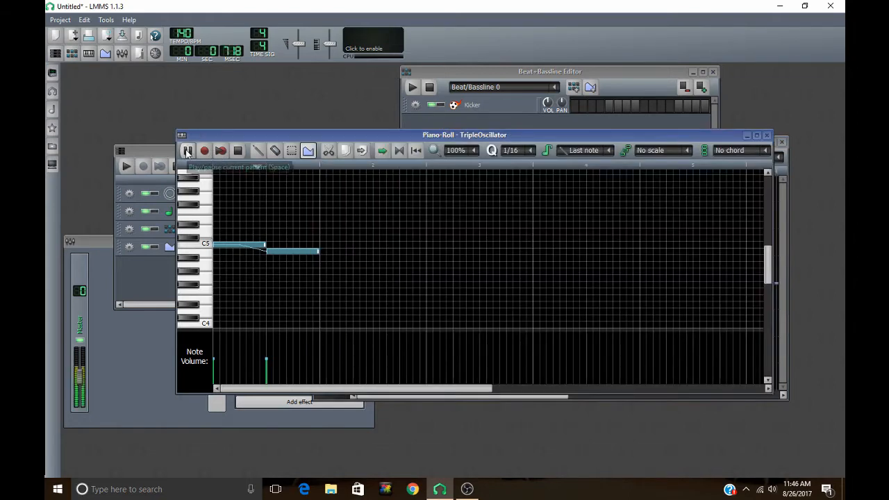
{"action": "left_click", "coordinate": [186, 150]}
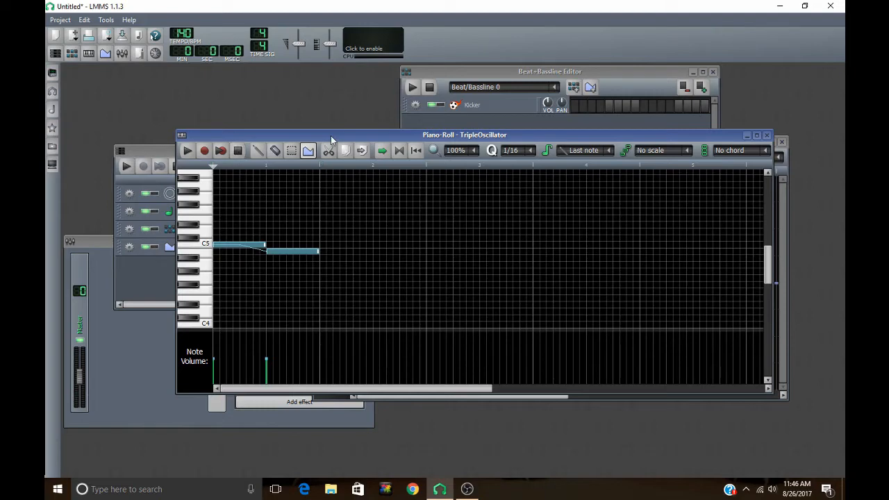
{"action": "mouse_move", "coordinate": [327, 150]}
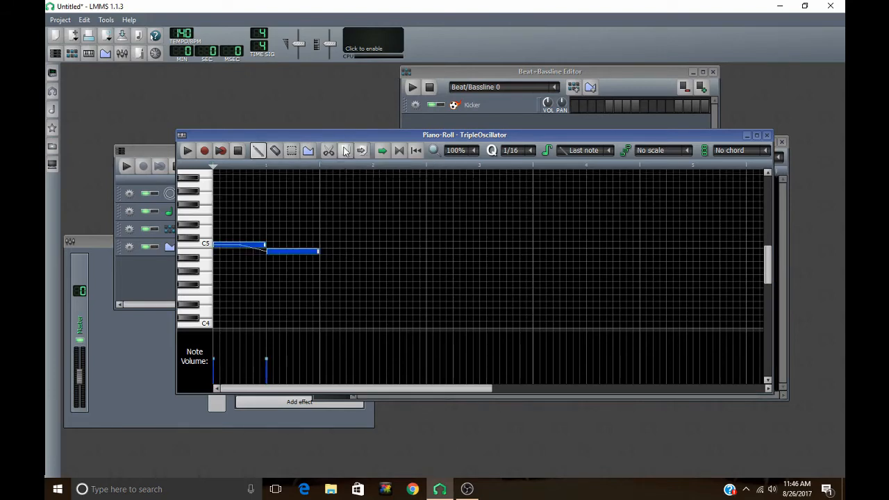
{"action": "mouse_move", "coordinate": [344, 150]}
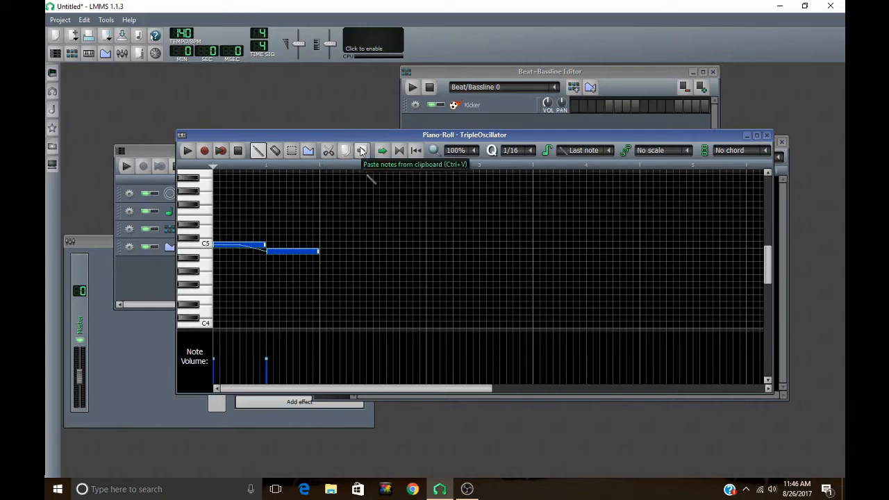
{"action": "mouse_move", "coordinate": [344, 150]}
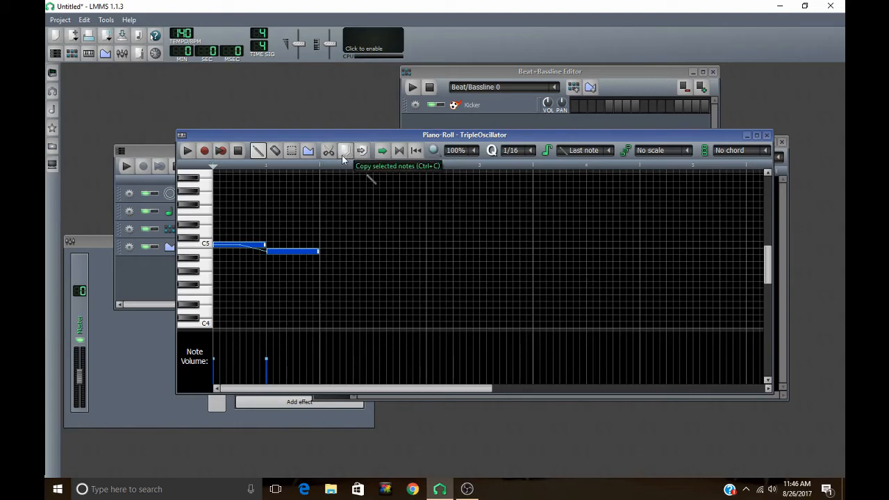
{"action": "mouse_move", "coordinate": [309, 217]}
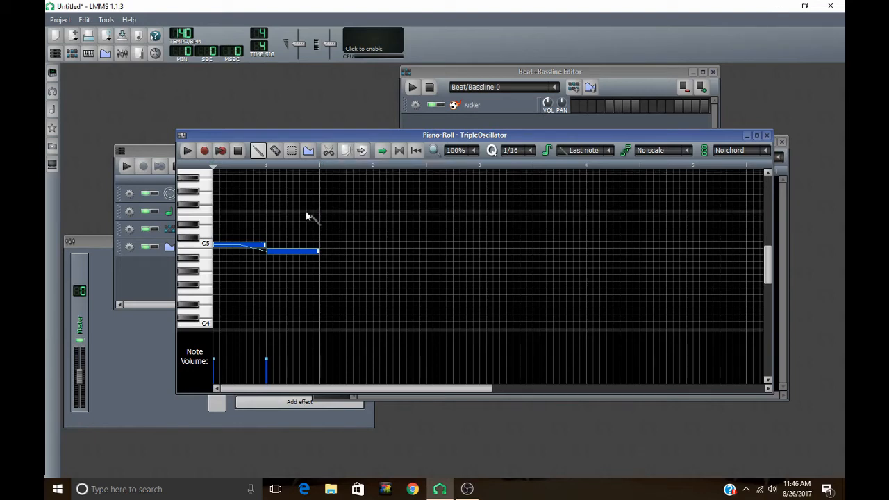
{"action": "mouse_move", "coordinate": [524, 106]}
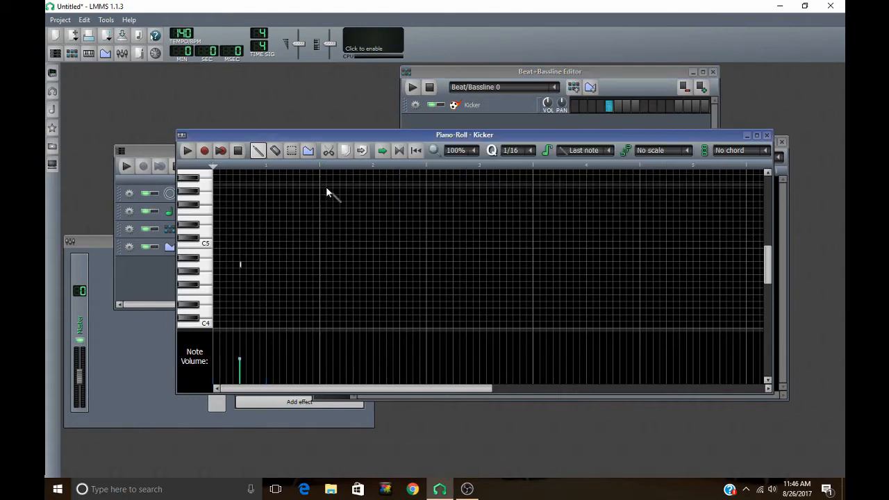
Step: Switch the Piano Roll back to the Kicker pattern and clear its notes
{"action": "left_click", "coordinate": [275, 150]}
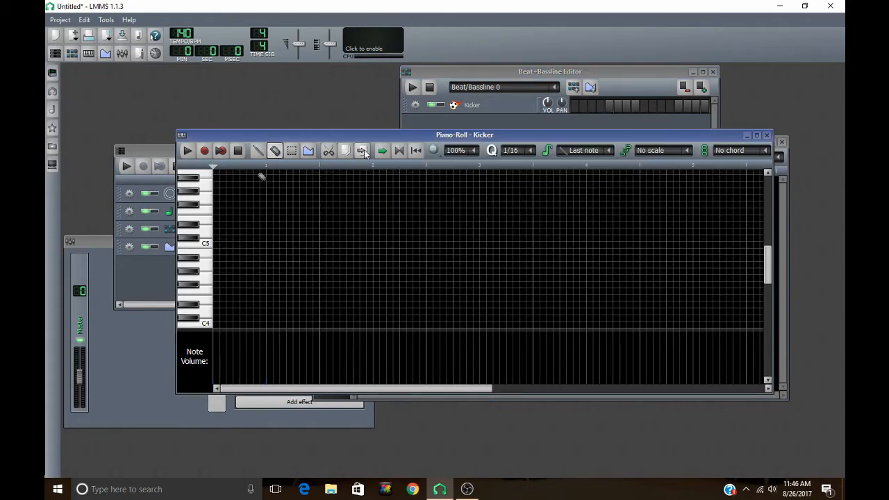
{"action": "left_click_drag", "start_coordinate": [216, 248], "coordinate": [313, 251]}
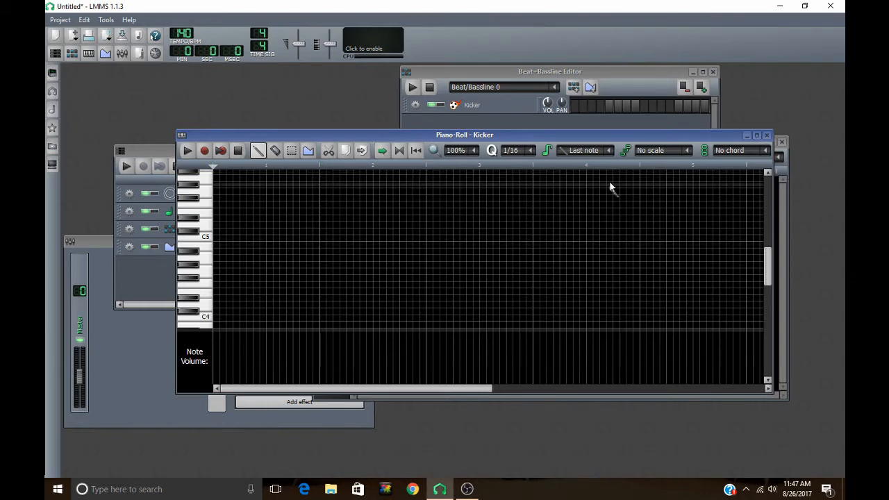
{"action": "mouse_move", "coordinate": [572, 332]}
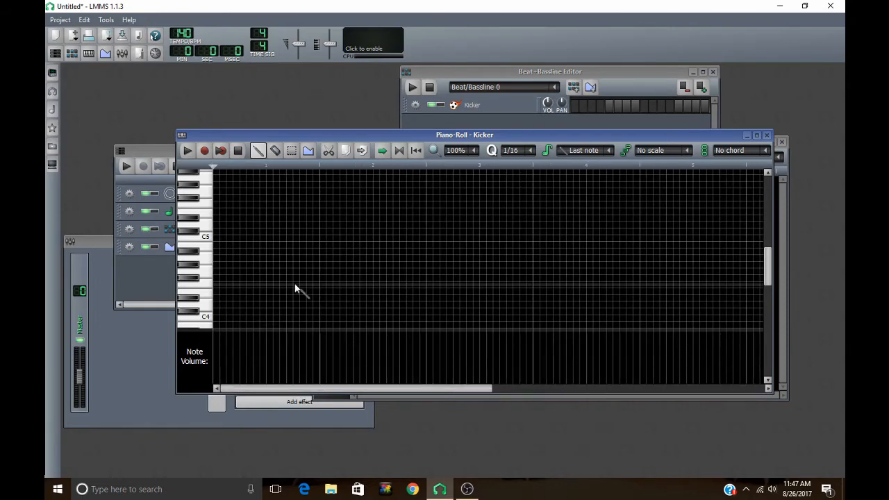
{"action": "left_click_drag", "start_coordinate": [216, 291], "coordinate": [264, 292]}
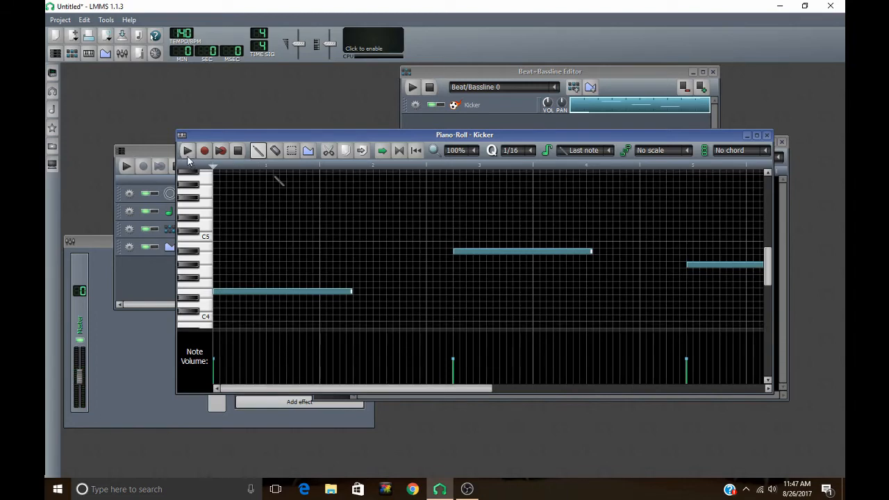
{"action": "left_click", "coordinate": [204, 150]}
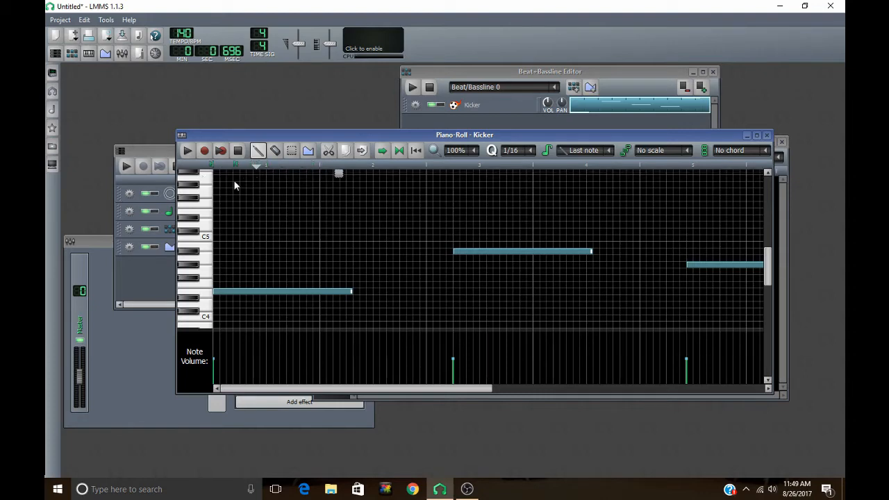
Step: Delete the higher notes so only the single low note remains
{"action": "left_click", "coordinate": [228, 173]}
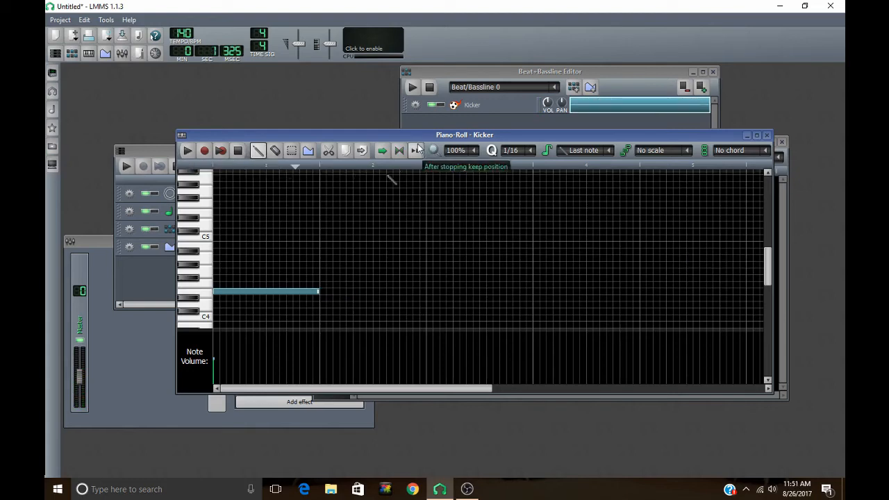
{"action": "mouse_move", "coordinate": [424, 150]}
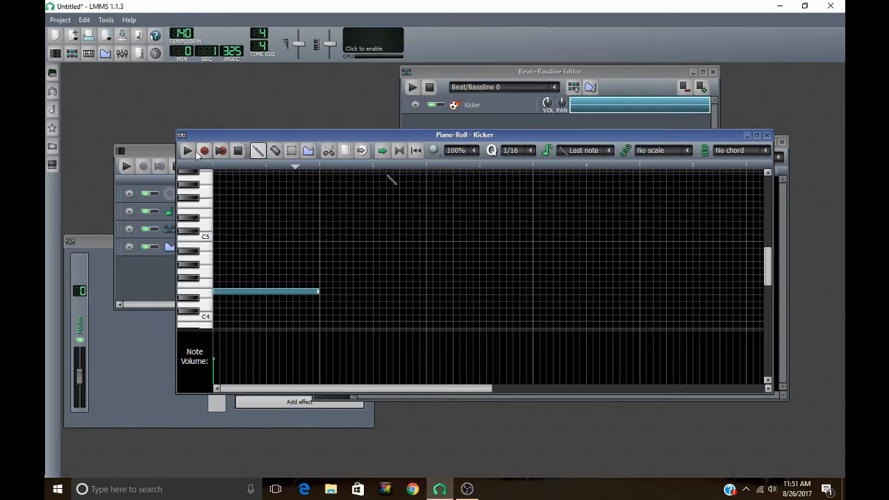
{"action": "mouse_move", "coordinate": [415, 150]}
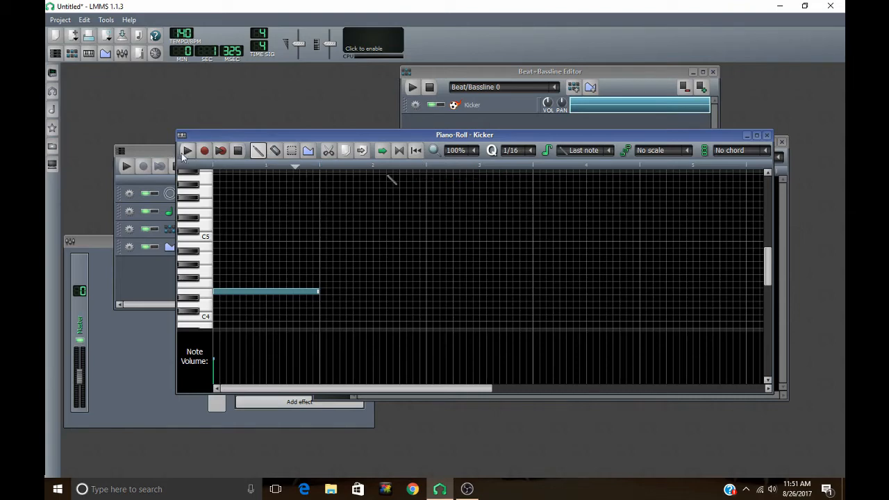
{"action": "left_click", "coordinate": [187, 150]}
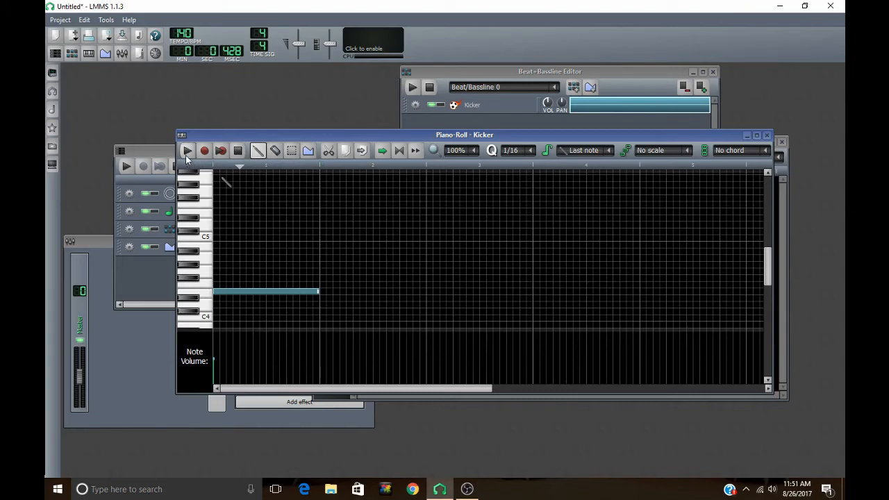
{"action": "mouse_move", "coordinate": [186, 150]}
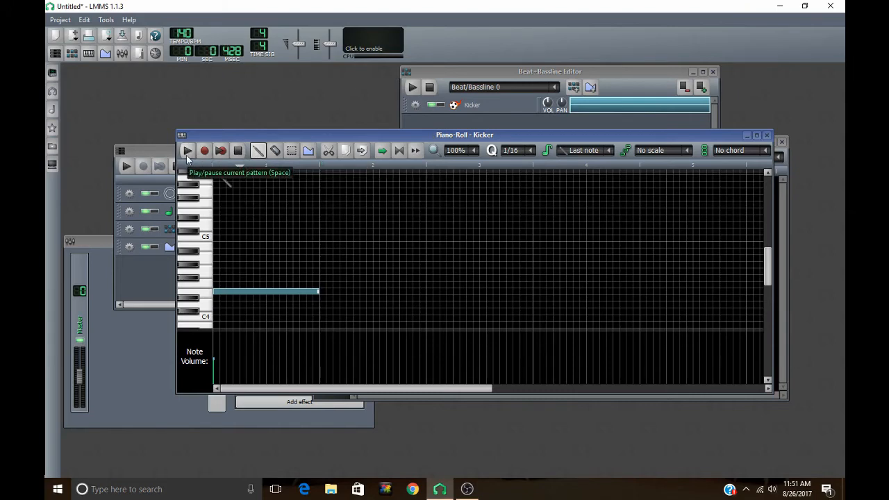
{"action": "mouse_move", "coordinate": [247, 172]}
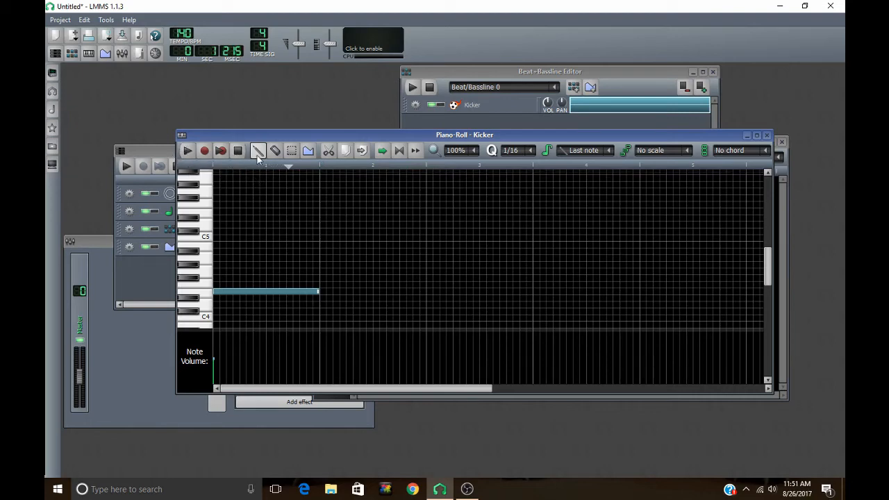
{"action": "mouse_move", "coordinate": [424, 180]}
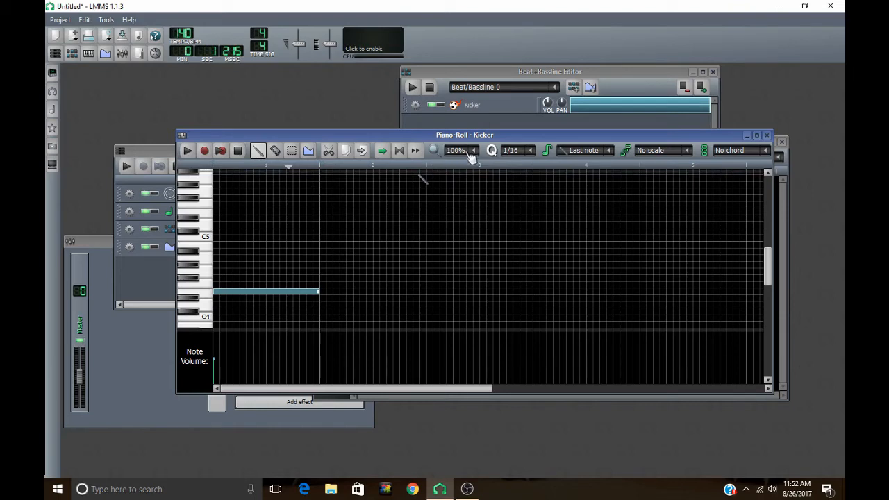
Step: Magnify the piano roll to 800%, then return it to 100%
{"action": "left_click", "coordinate": [456, 150]}
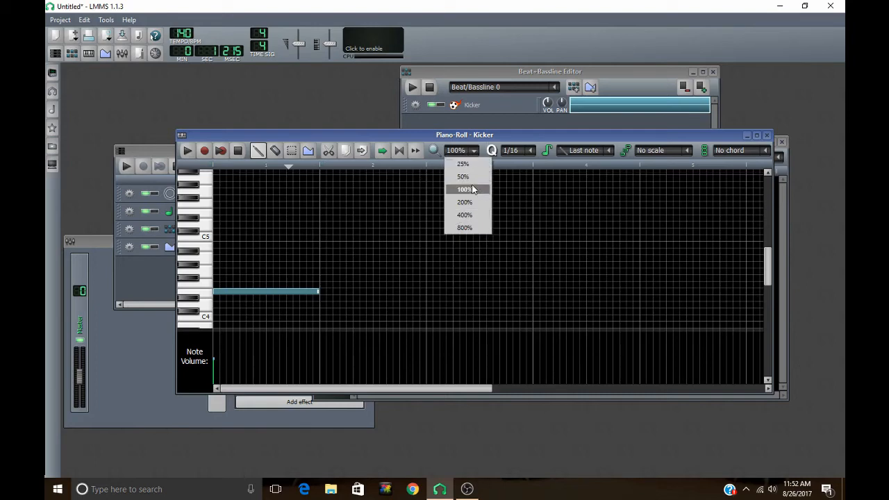
{"action": "mouse_move", "coordinate": [464, 228]}
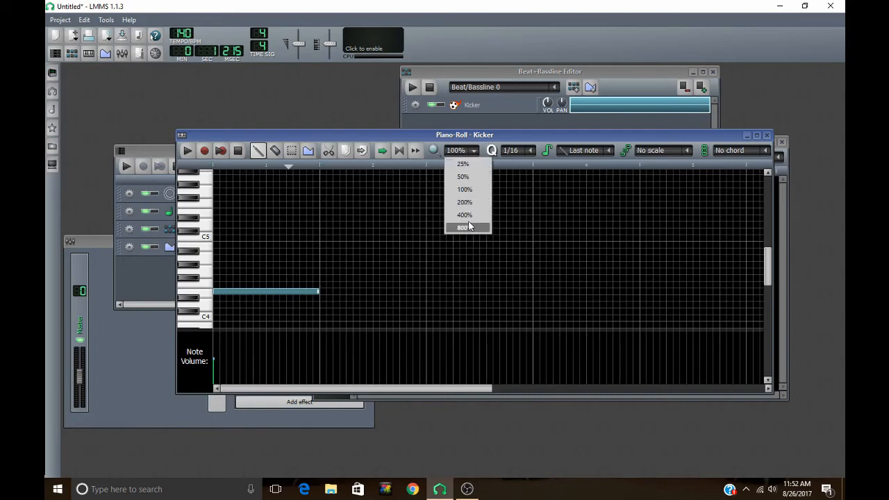
{"action": "left_click", "coordinate": [463, 228]}
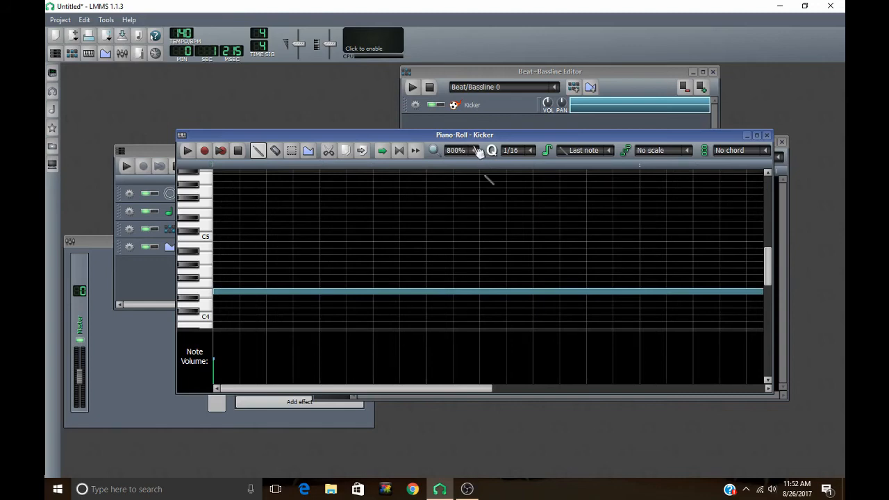
{"action": "mouse_move", "coordinate": [476, 153]}
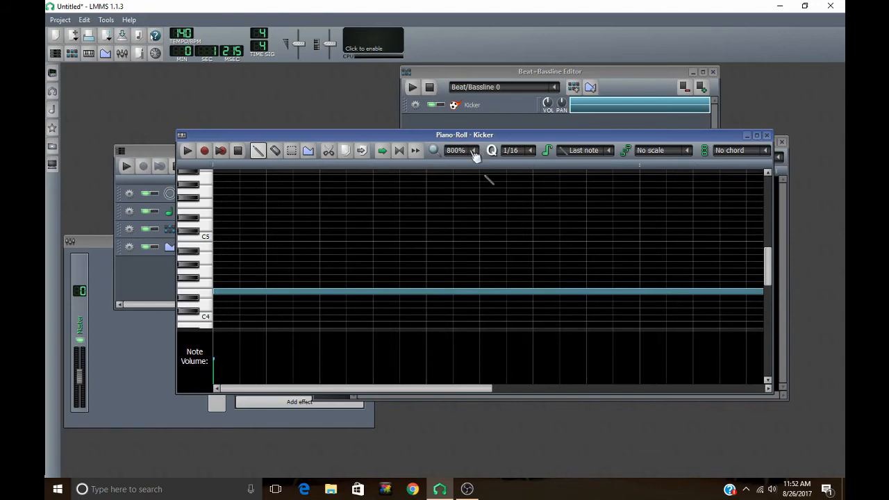
{"action": "left_click", "coordinate": [455, 150]}
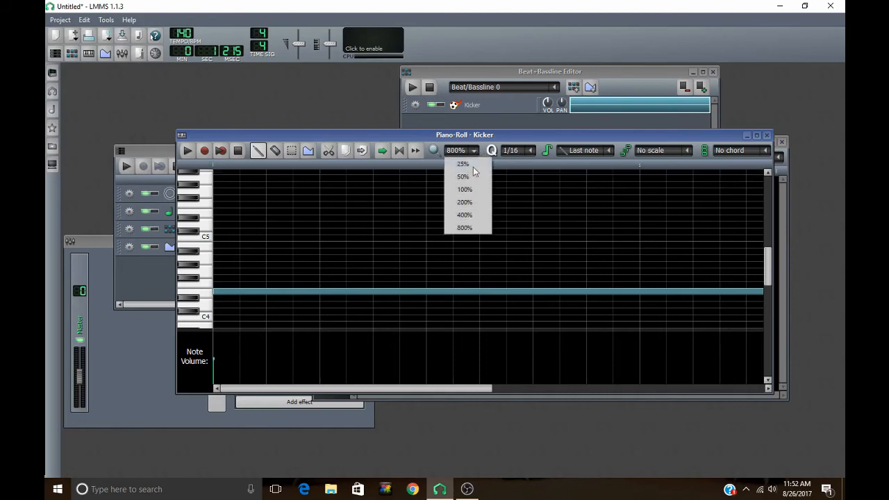
{"action": "left_click", "coordinate": [464, 189]}
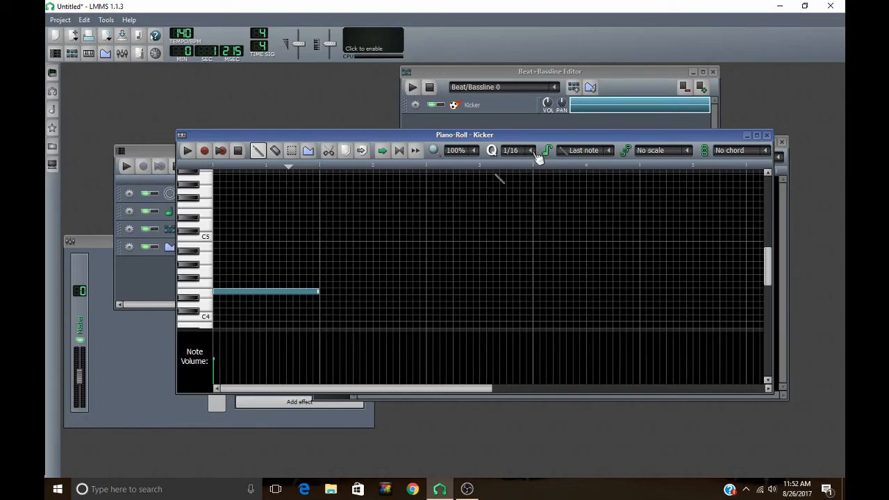
Step: Set quantization to 1/1, draw a test note a few keys higher, then change quantization to 1/3
{"action": "left_click", "coordinate": [530, 150]}
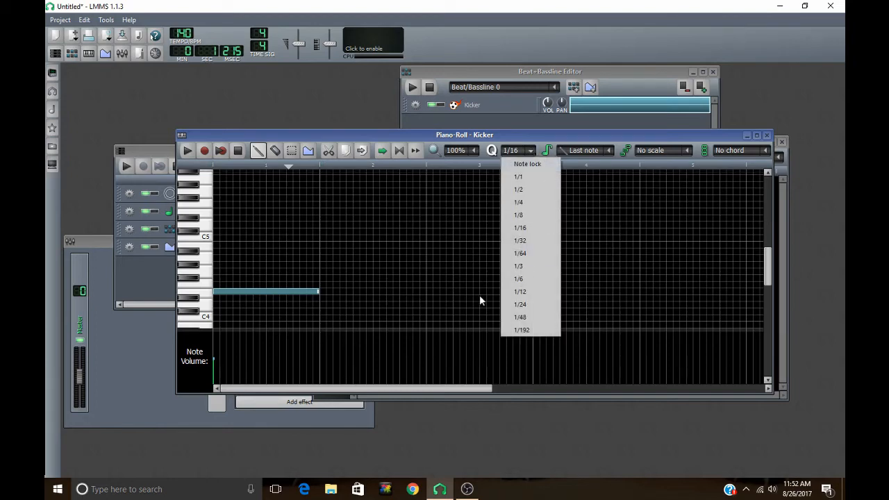
{"action": "mouse_move", "coordinate": [566, 271]}
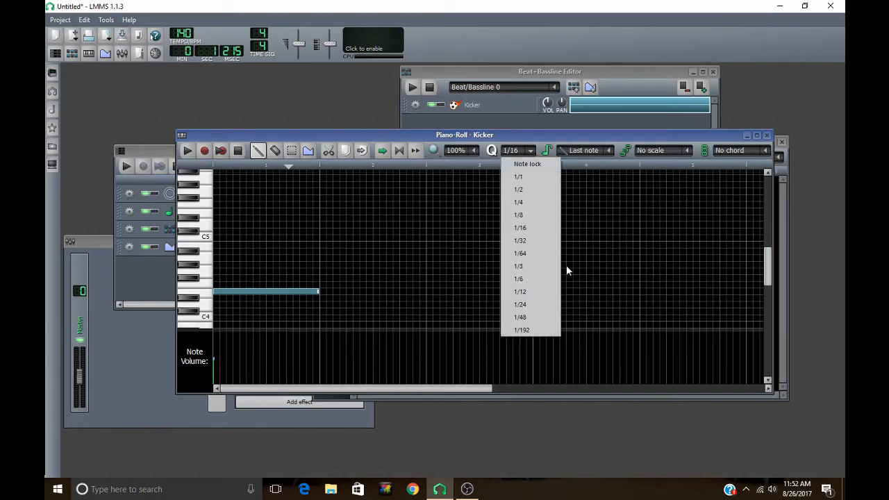
{"action": "mouse_move", "coordinate": [518, 277]}
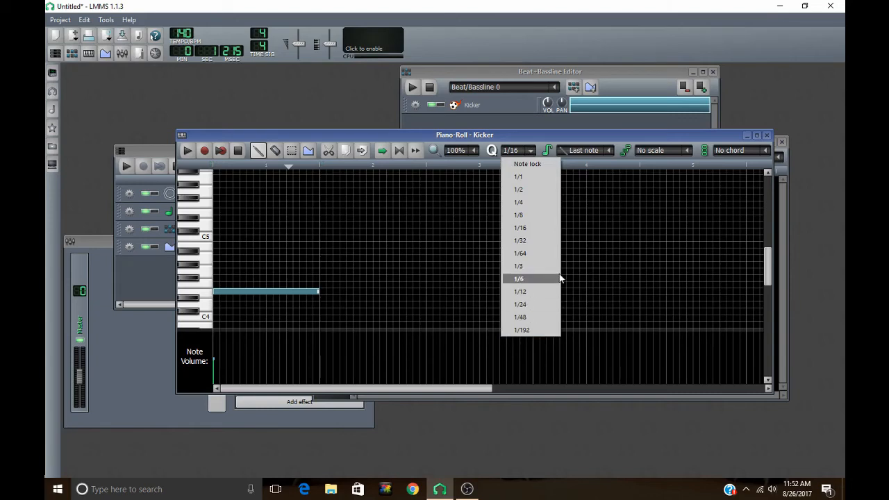
{"action": "mouse_move", "coordinate": [539, 189]}
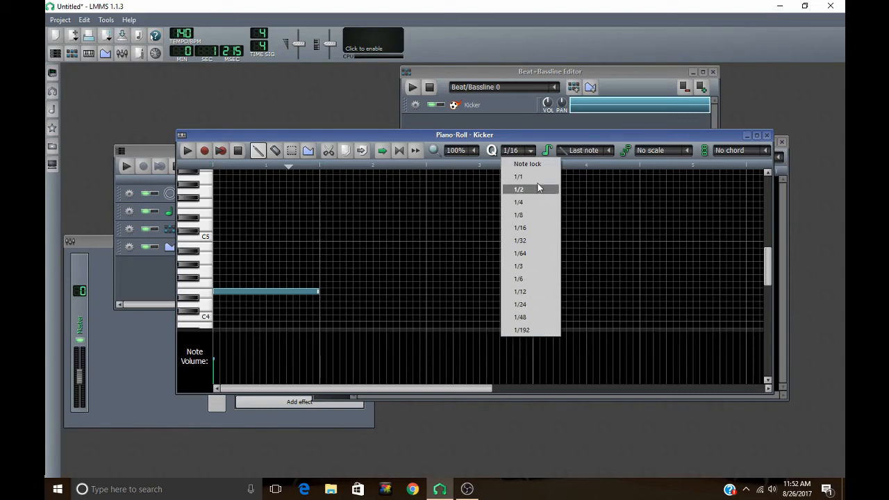
{"action": "left_click", "coordinate": [518, 175]}
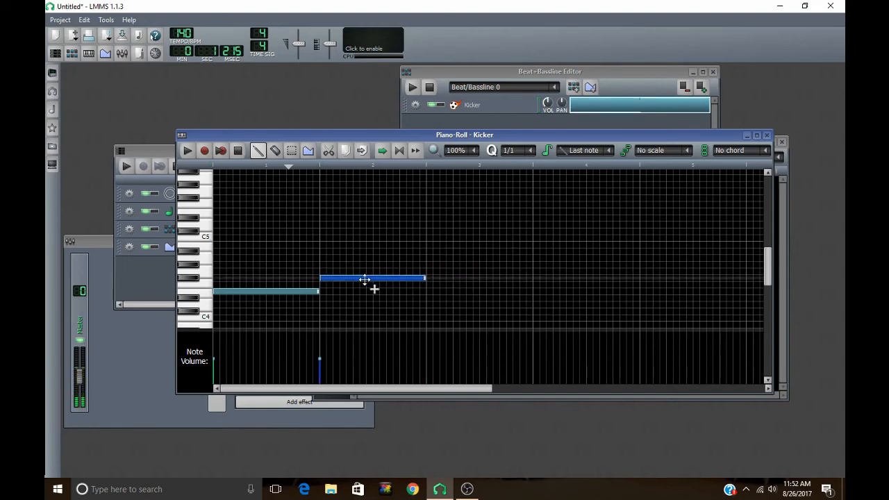
{"action": "left_click_drag", "start_coordinate": [372, 280], "coordinate": [396, 244]}
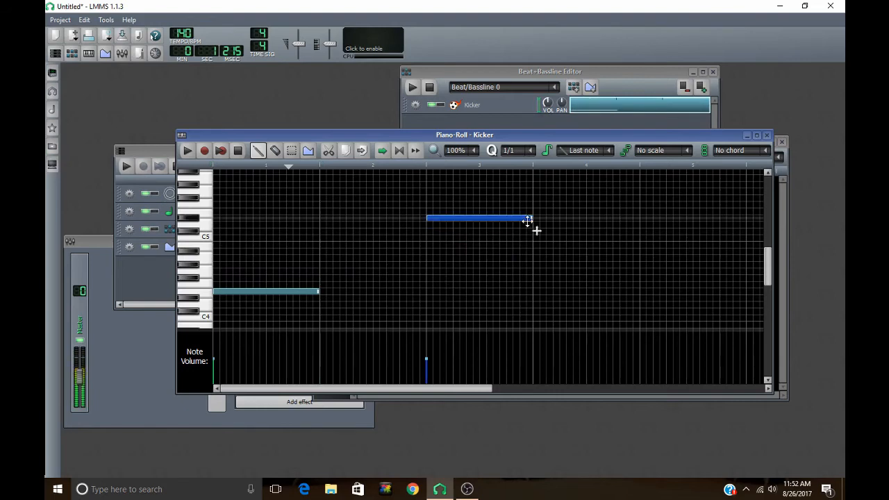
{"action": "left_click", "coordinate": [533, 150]}
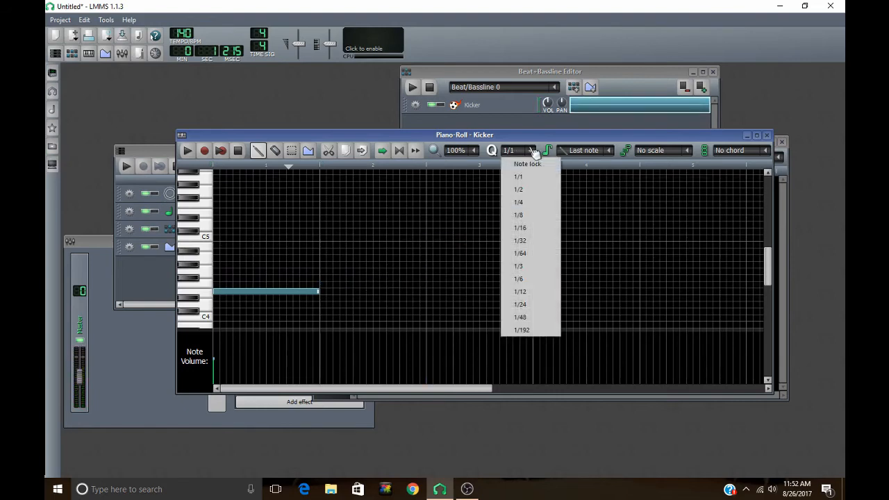
{"action": "mouse_move", "coordinate": [541, 253]}
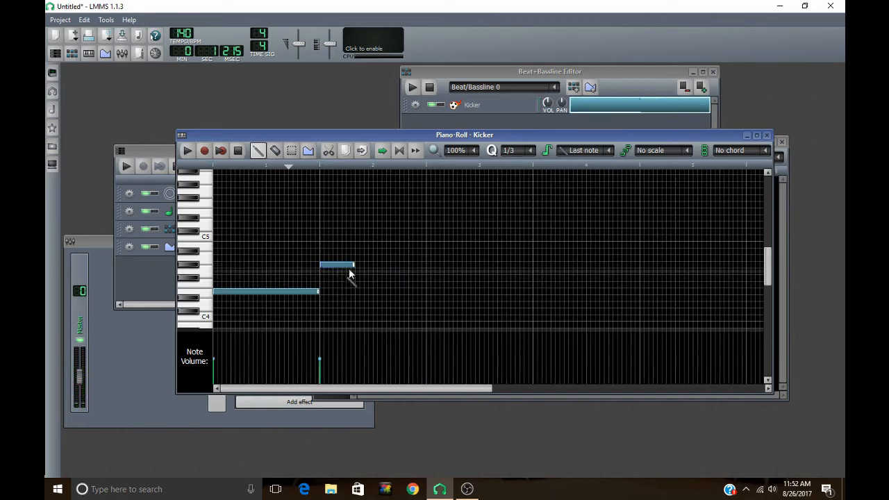
{"action": "left_click", "coordinate": [516, 150]}
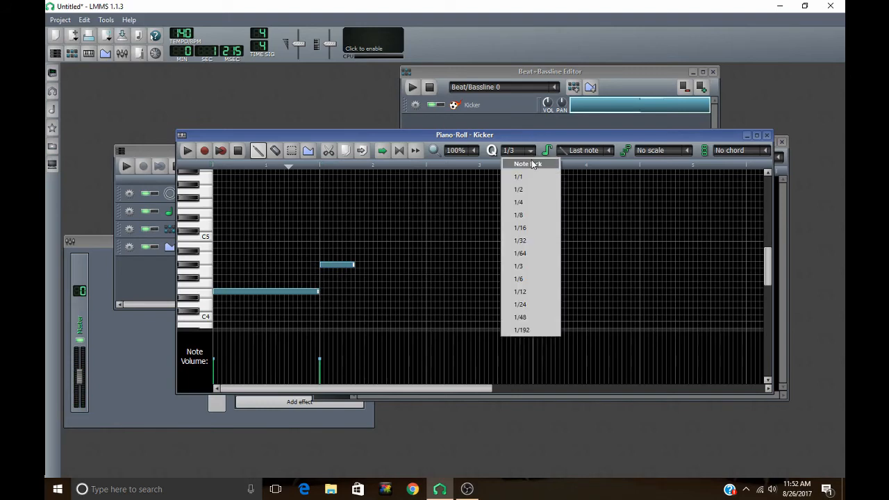
{"action": "mouse_move", "coordinate": [342, 279]}
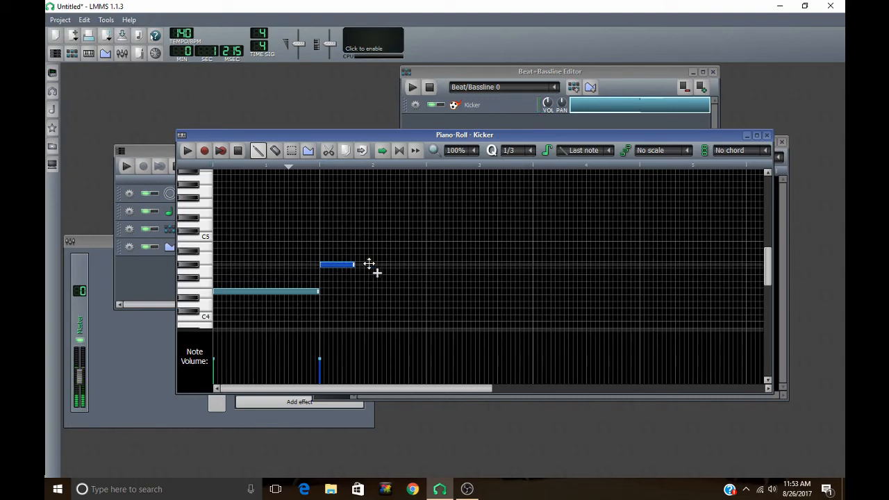
{"action": "left_click", "coordinate": [517, 150]}
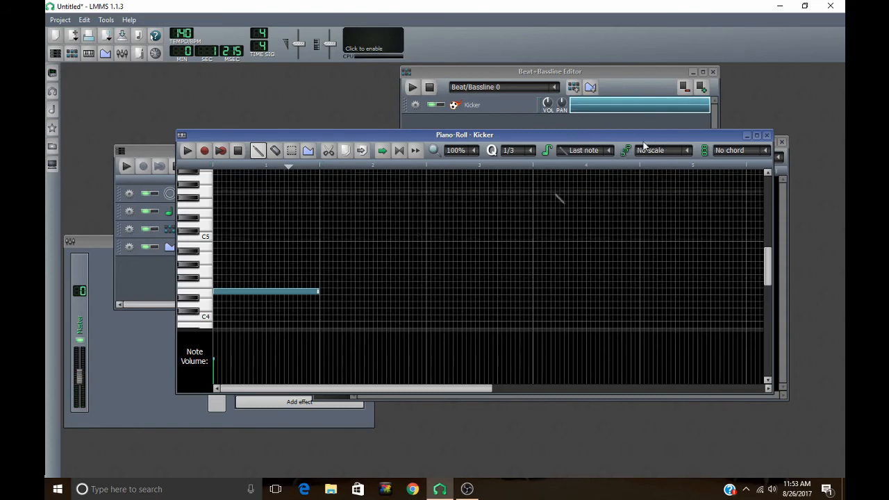
{"action": "mouse_move", "coordinate": [330, 270]}
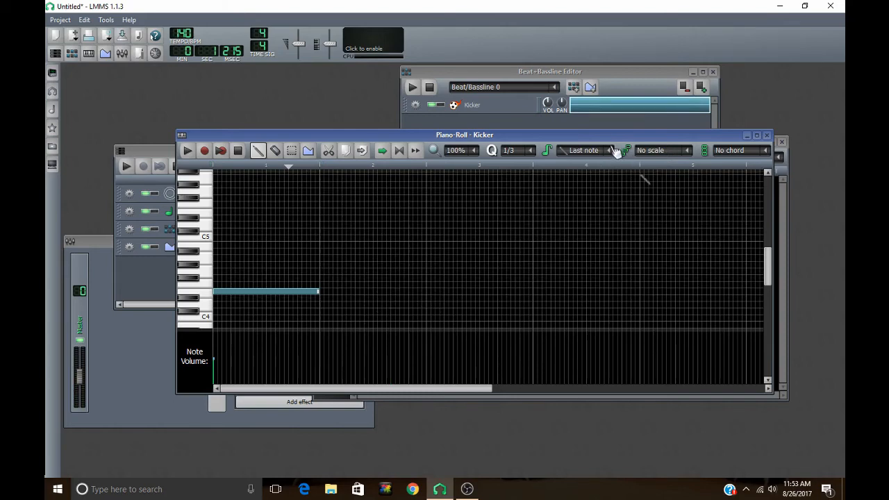
Step: Set new note length to 1/4 and place a quarter note above the long note's end
{"action": "left_click", "coordinate": [586, 150]}
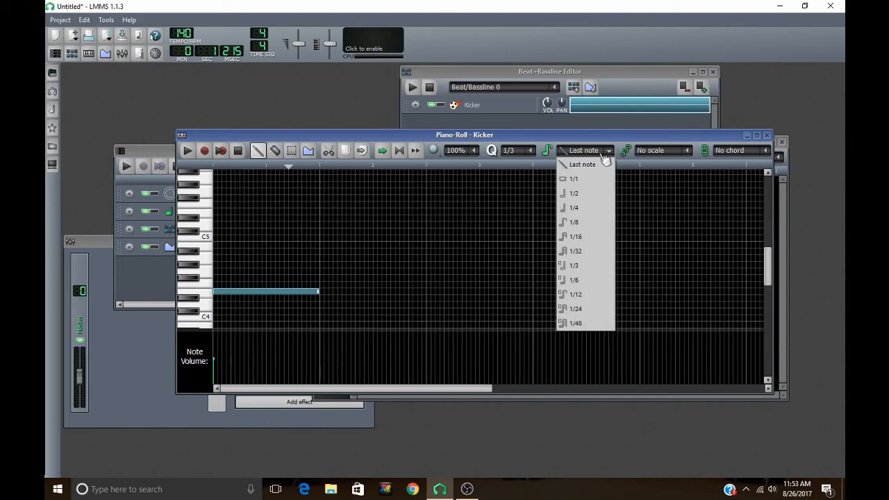
{"action": "mouse_move", "coordinate": [590, 178]}
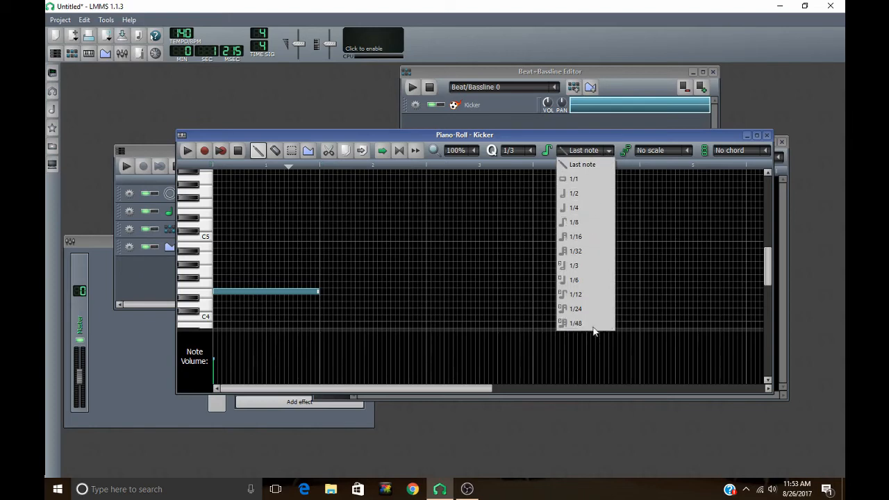
{"action": "mouse_move", "coordinate": [586, 202]}
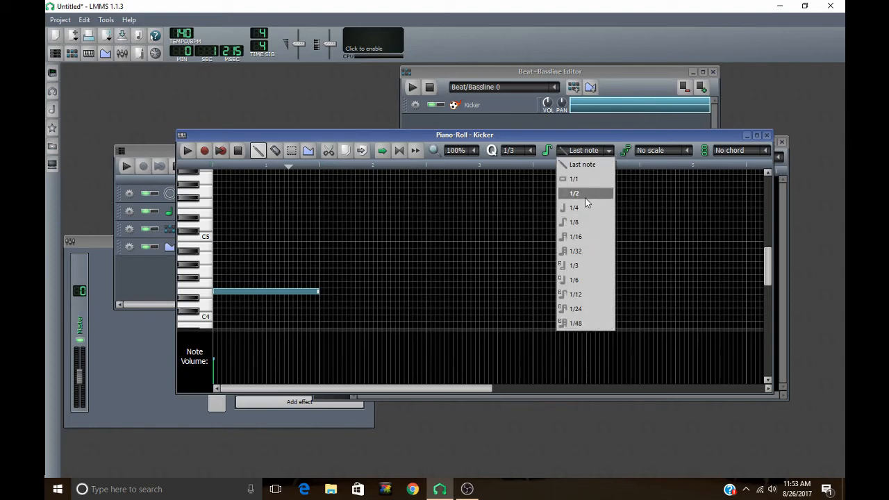
{"action": "left_click", "coordinate": [573, 207]}
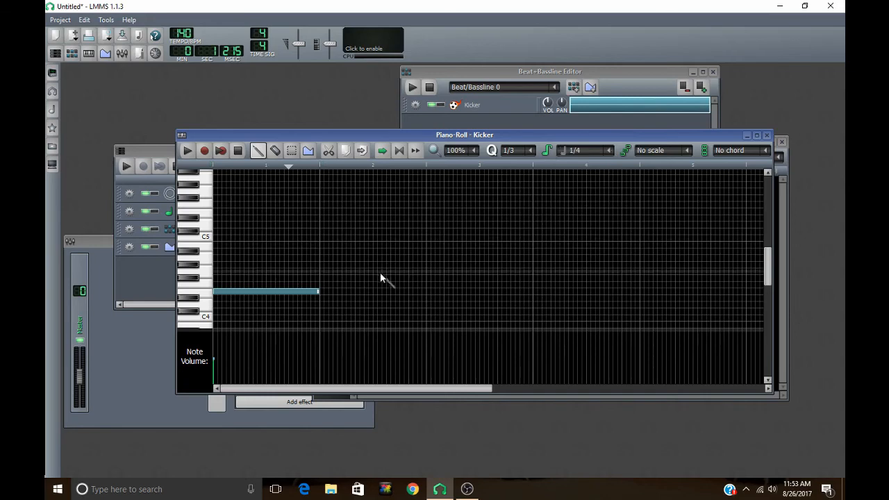
{"action": "left_click", "coordinate": [332, 265]}
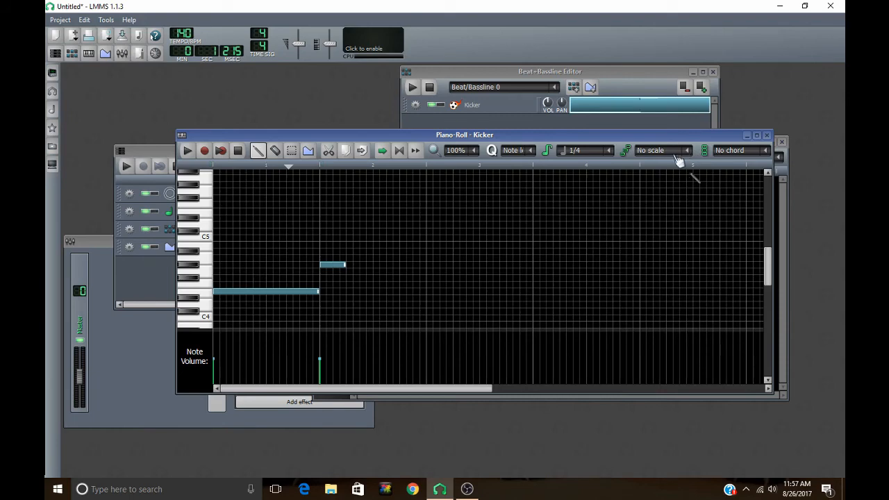
{"action": "mouse_move", "coordinate": [693, 158]}
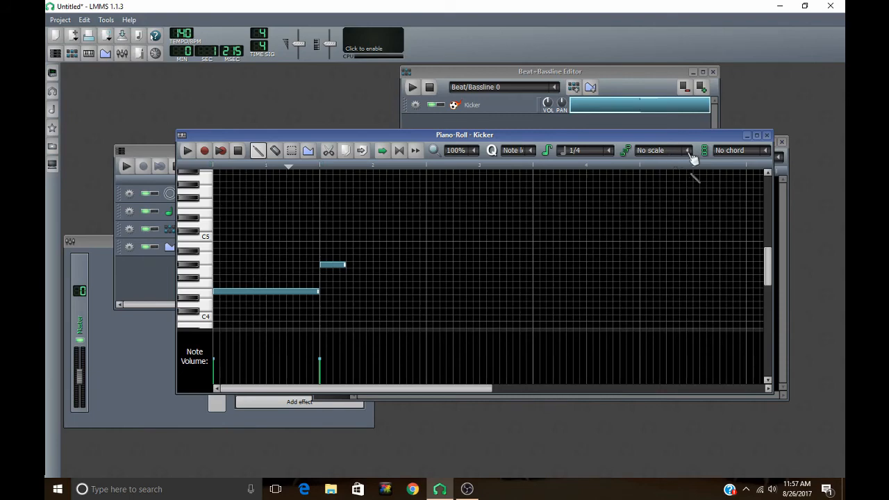
Step: Choose the Minor scale and mark its rows across the grid, then unmark them
{"action": "left_click", "coordinate": [663, 150]}
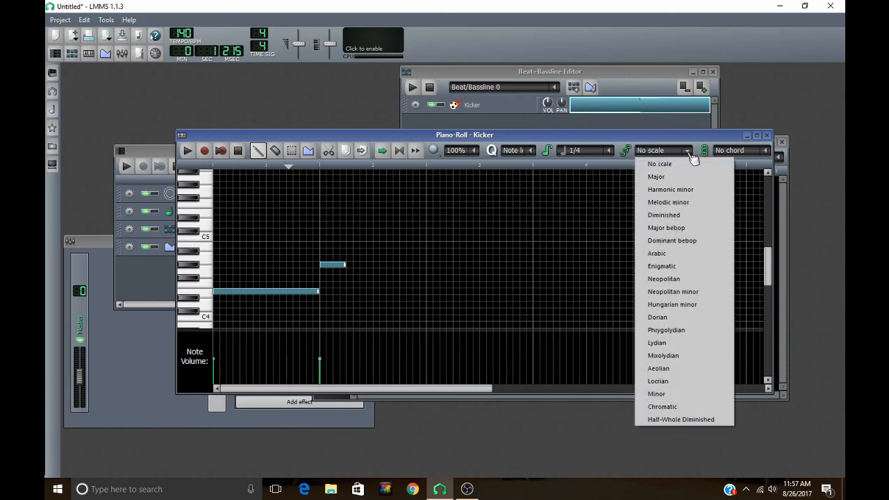
{"action": "mouse_move", "coordinate": [700, 100]}
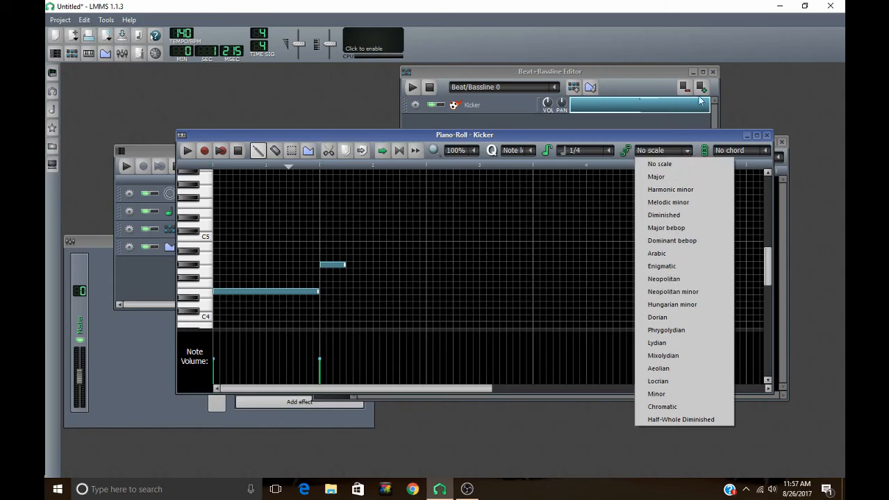
{"action": "mouse_move", "coordinate": [656, 394]}
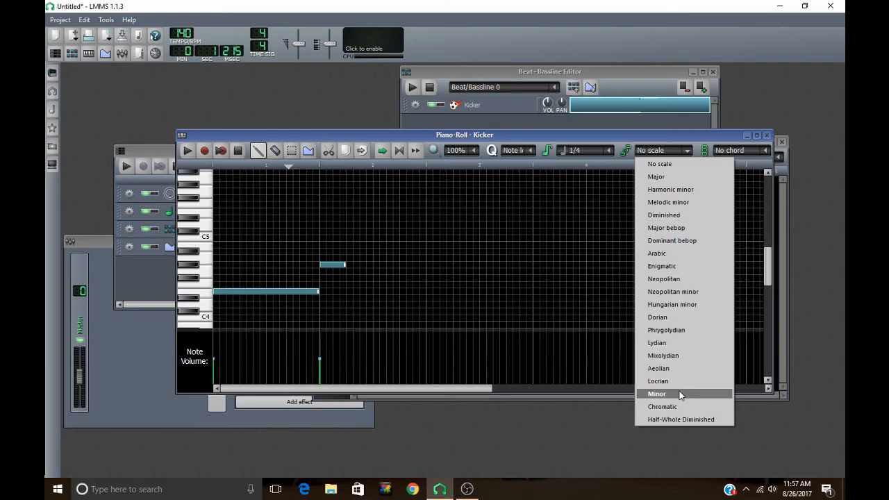
{"action": "left_click", "coordinate": [656, 394]}
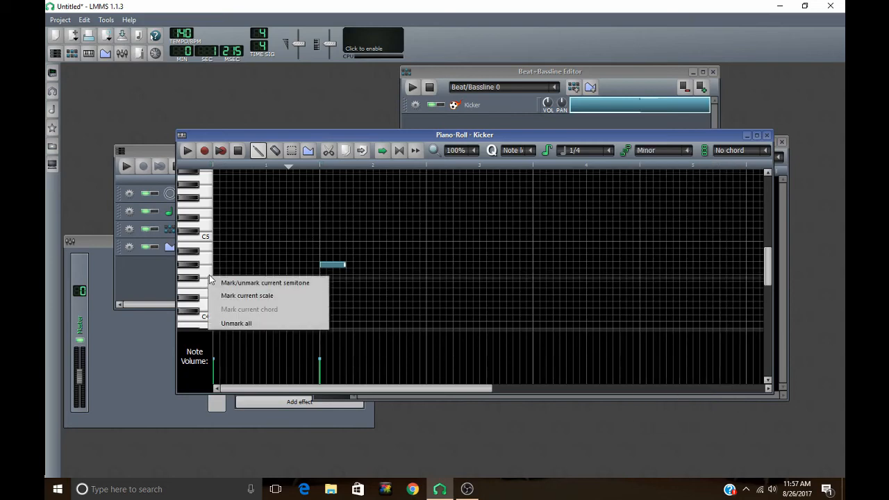
{"action": "left_click", "coordinate": [247, 295]}
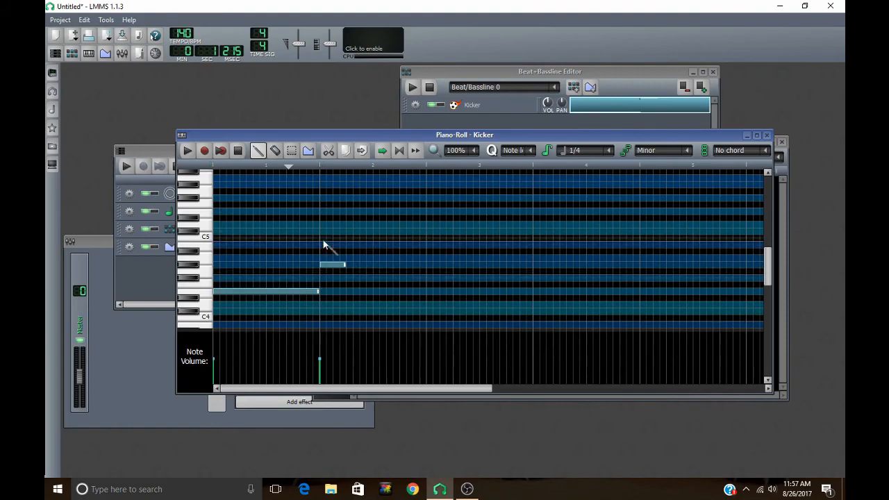
{"action": "mouse_move", "coordinate": [378, 252]}
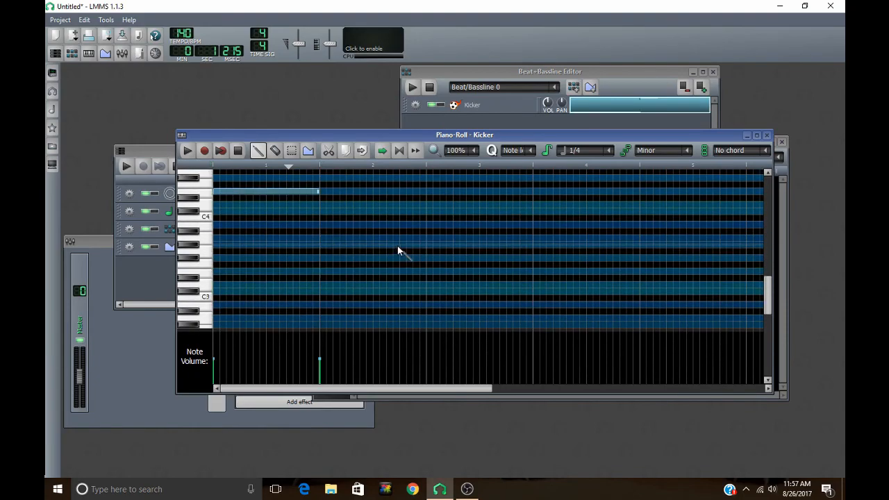
{"action": "scroll", "scroll_direction": "down", "scroll_amount": 3}
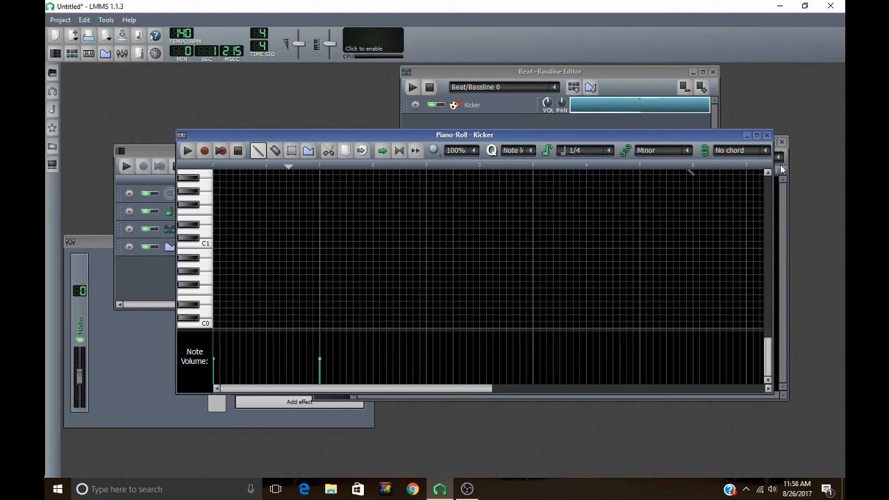
Step: Choose Major from the chord list for marking
{"action": "left_click", "coordinate": [739, 150]}
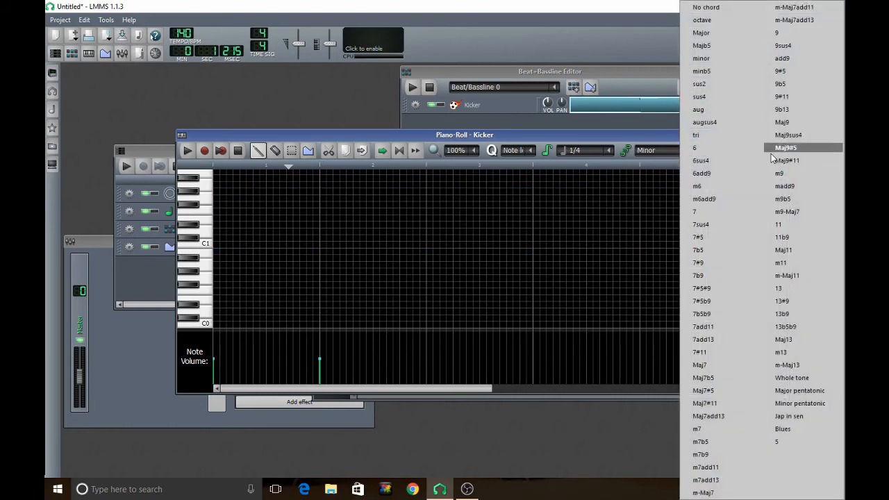
{"action": "mouse_move", "coordinate": [694, 135]}
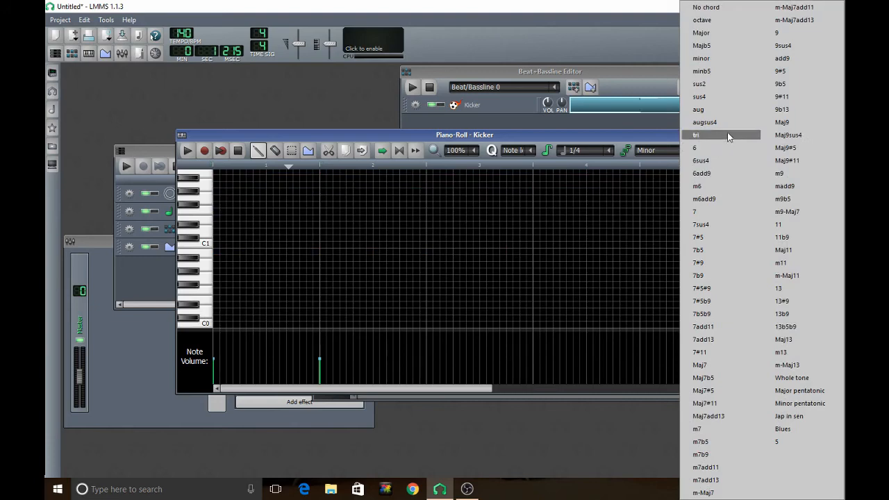
{"action": "mouse_move", "coordinate": [700, 33]}
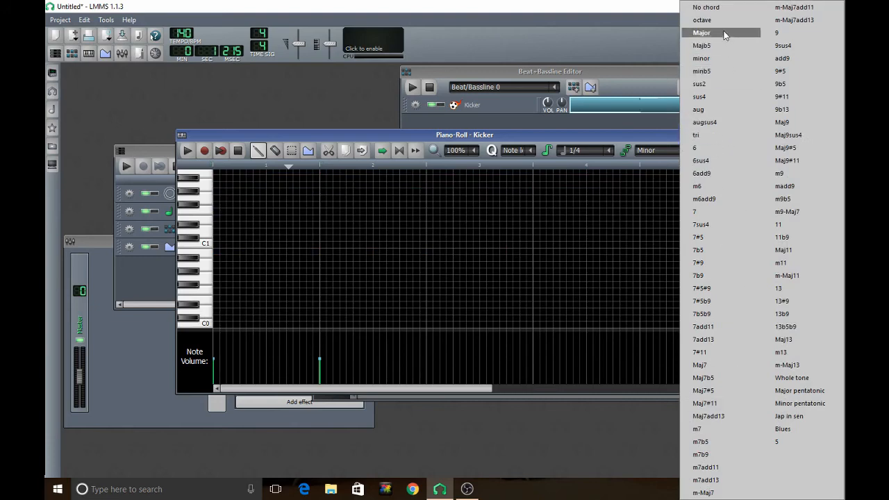
{"action": "left_click", "coordinate": [700, 32]}
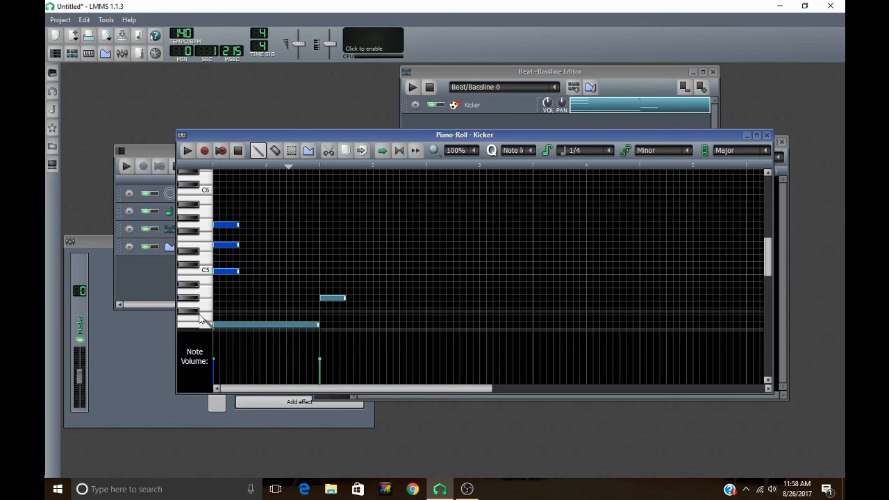
{"action": "mouse_move", "coordinate": [308, 285]}
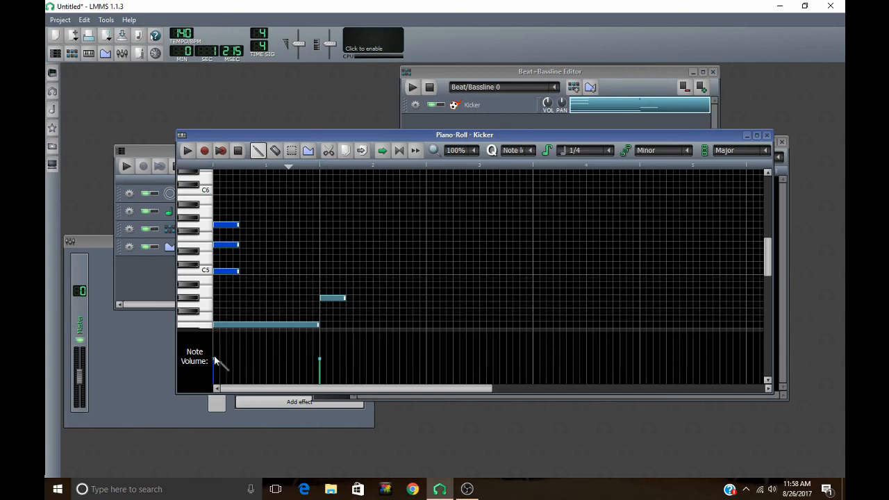
{"action": "mouse_move", "coordinate": [229, 366]}
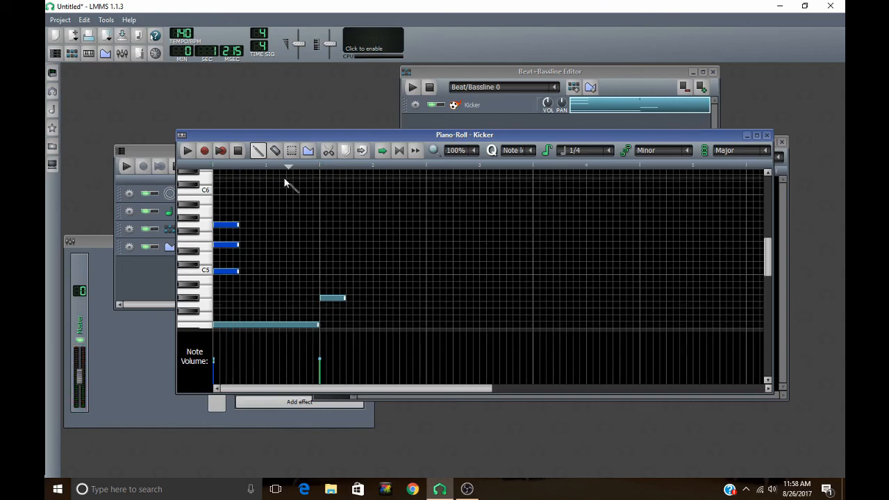
{"action": "mouse_move", "coordinate": [257, 271]}
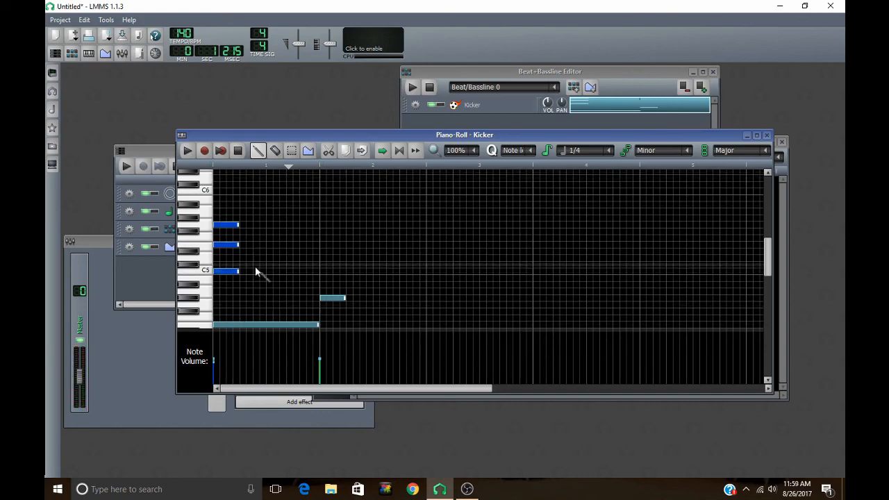
Step: Deselect the three stacked chord notes and switch back to the draw tool
{"action": "left_click", "coordinate": [292, 150]}
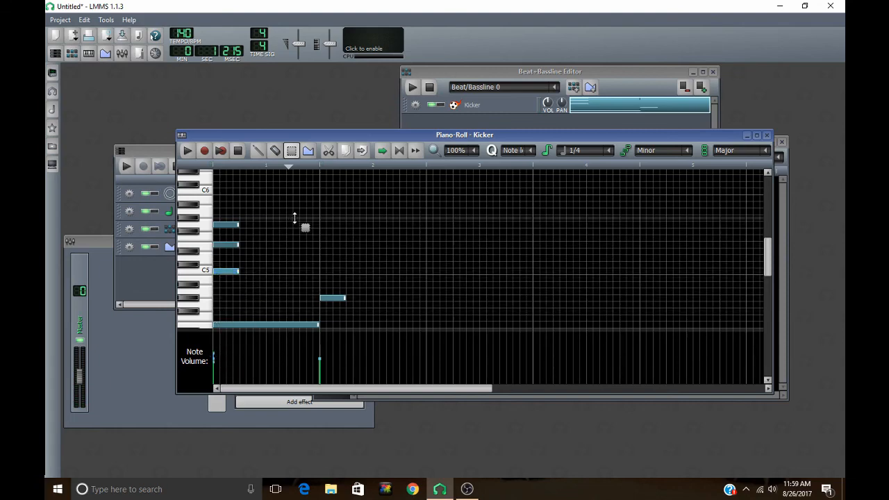
{"action": "left_click", "coordinate": [258, 150]}
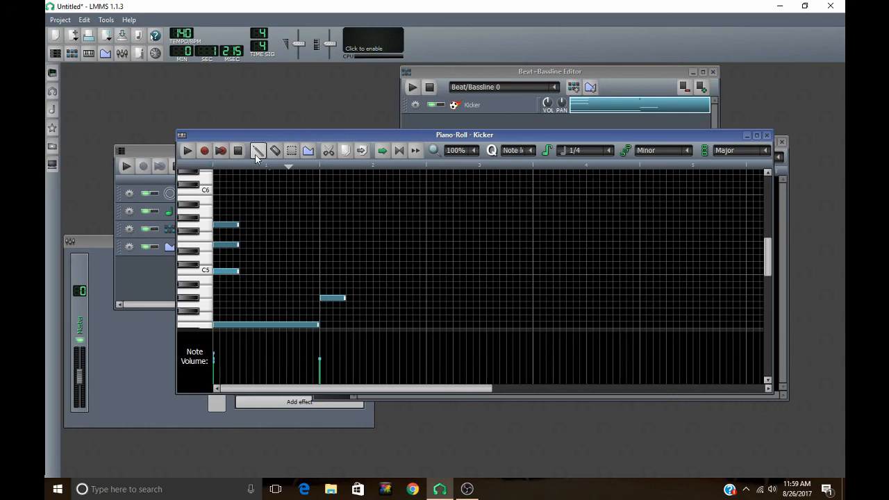
{"action": "mouse_move", "coordinate": [212, 368]}
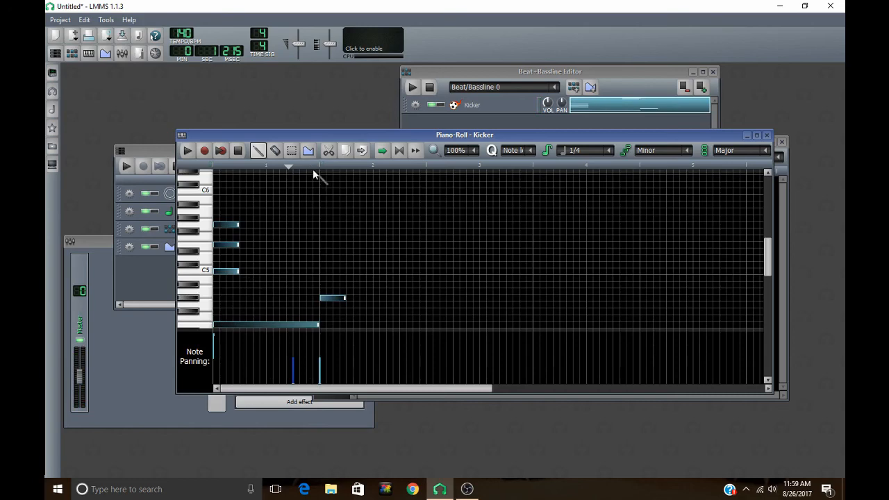
{"action": "mouse_move", "coordinate": [345, 108]}
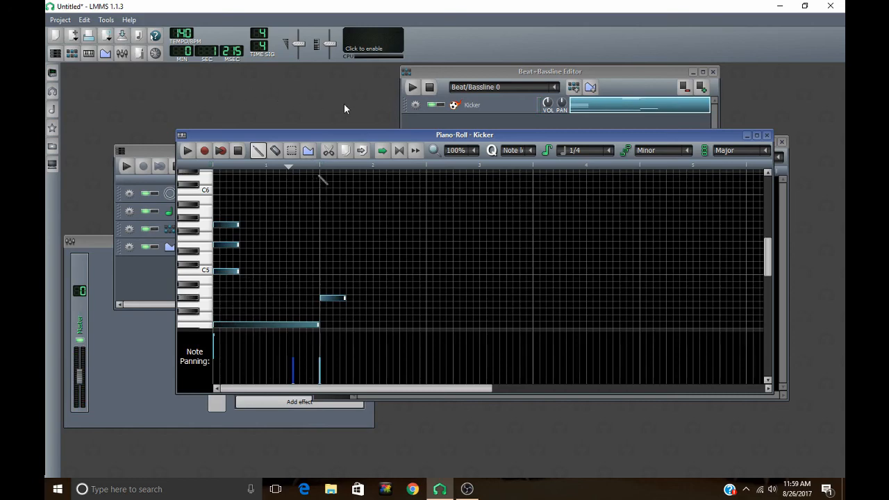
{"action": "mouse_move", "coordinate": [341, 103]}
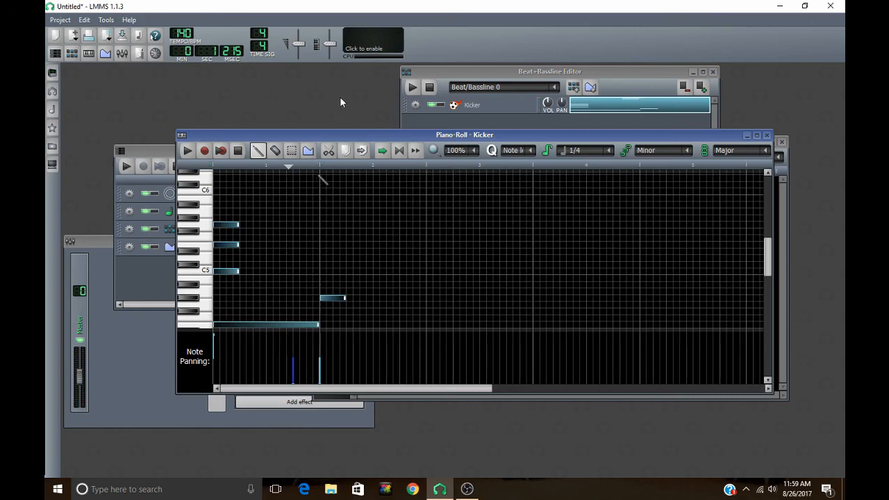